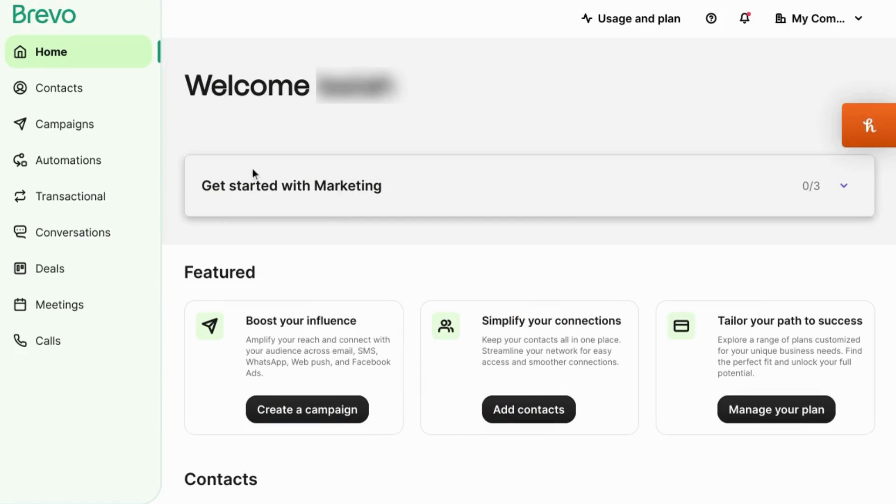
pyautogui.moveTo(63, 88)
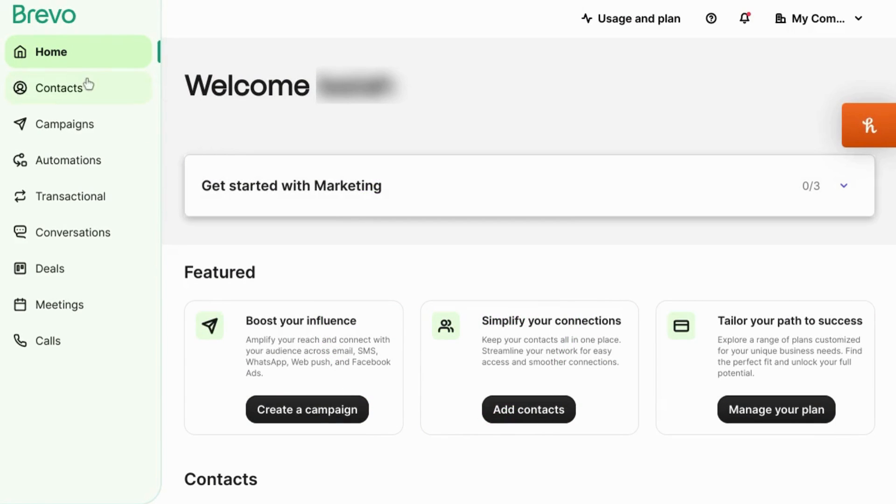
pyautogui.moveTo(67, 159)
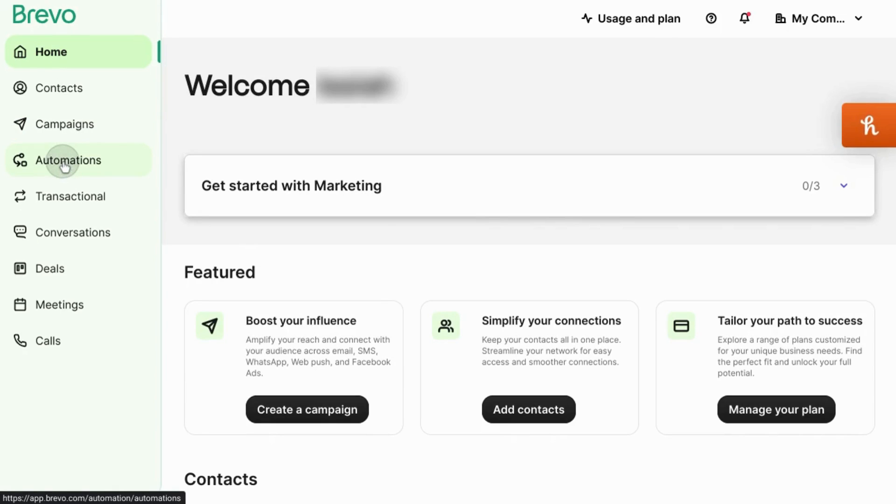
# - Go to the Email templates list under Campaigns from the dashboard
pyautogui.click(68, 159)
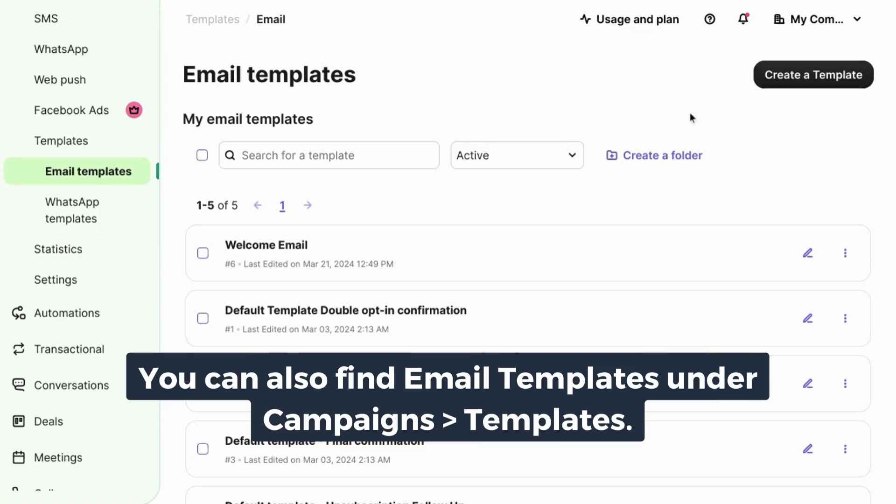
pyautogui.moveTo(807, 75)
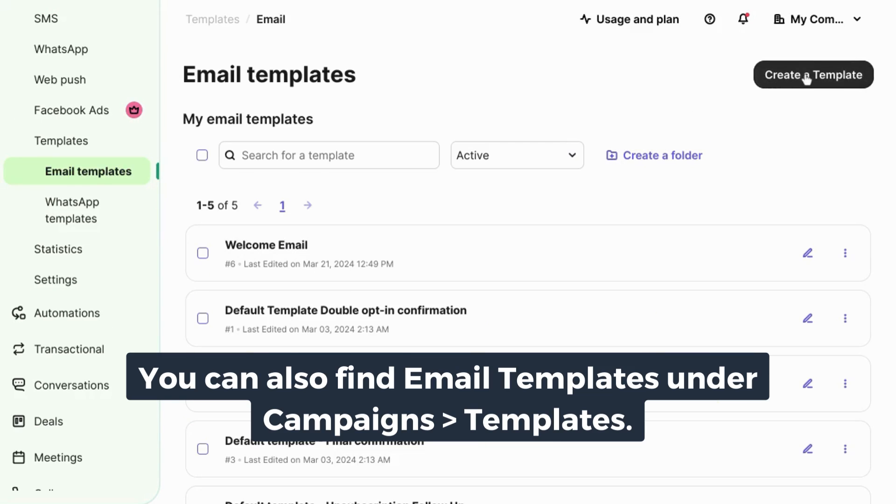
# - Create a template named 'Welcome Email' with subject 'Welcome to the Ball So Hard community!'
pyautogui.click(812, 75)
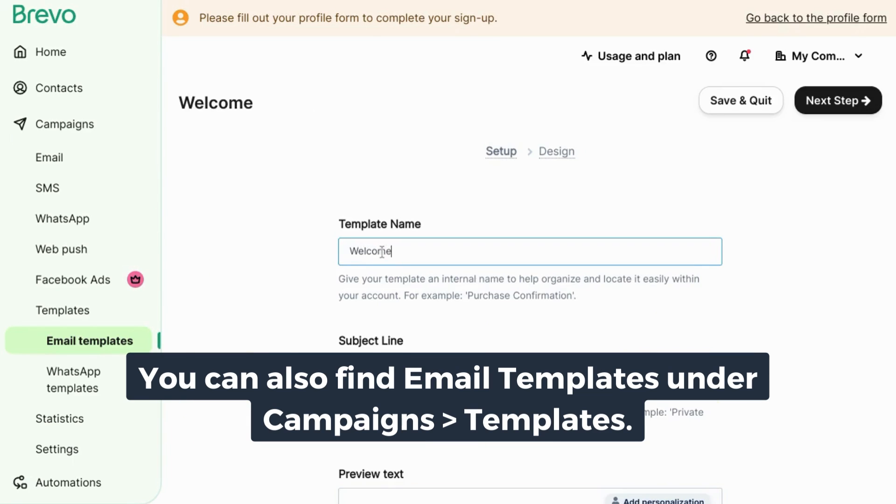
pyautogui.write('Email')
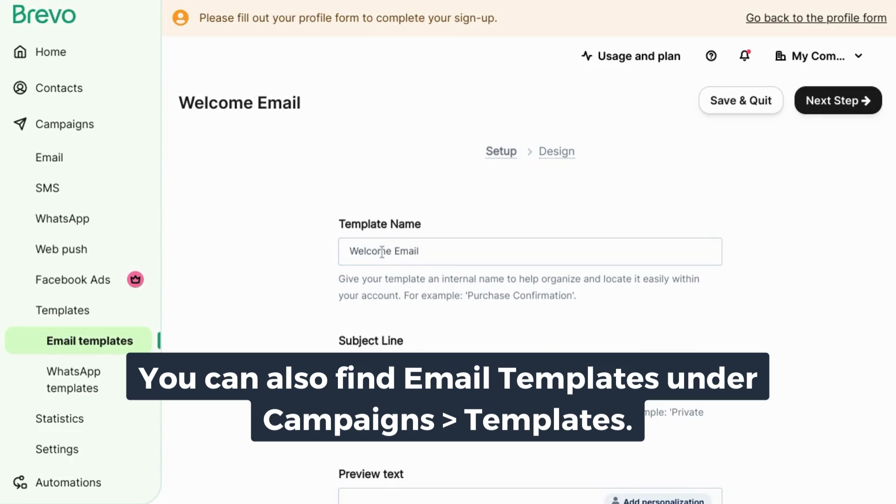
pyautogui.write('Welcome to the')
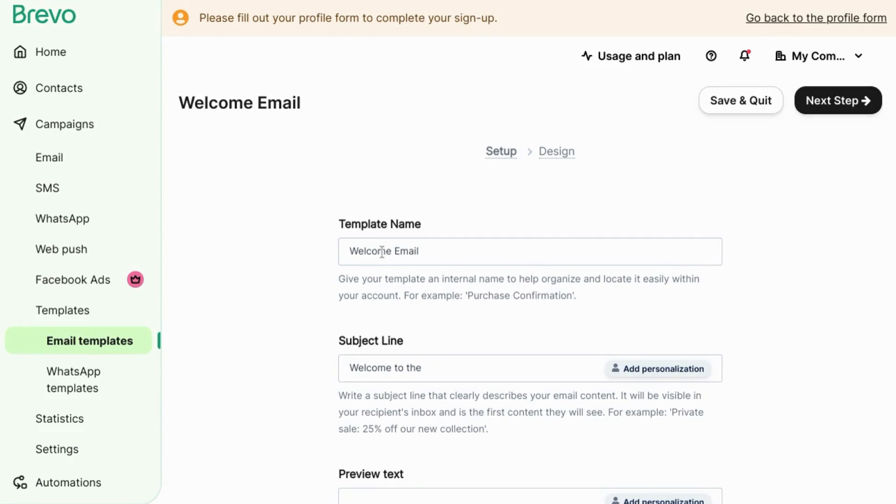
pyautogui.write('Ball So Hard')
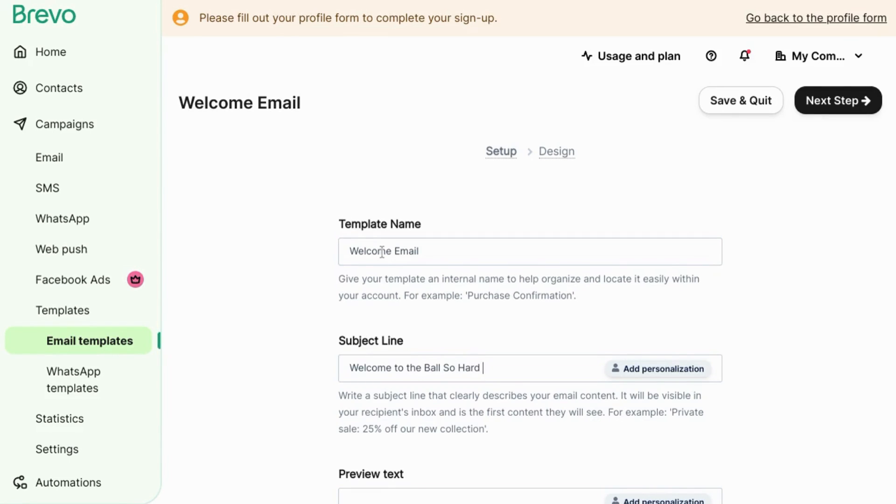
pyautogui.write('community!')
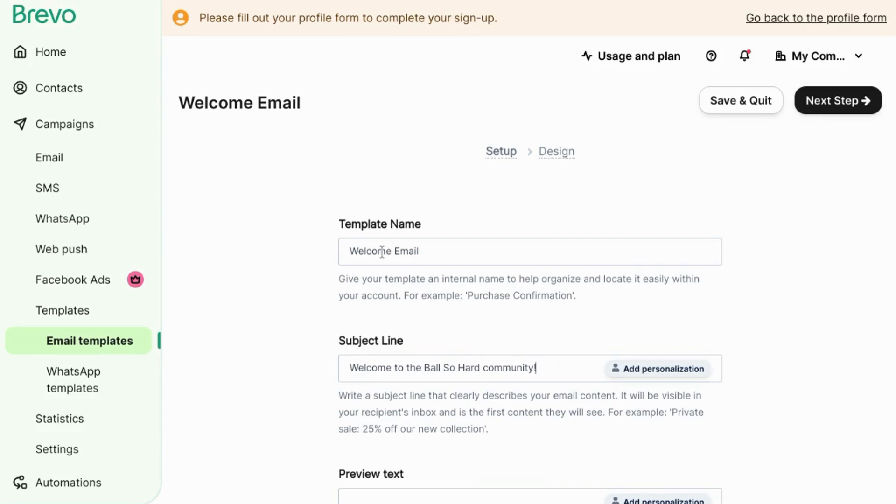
# - Look at the subject line's personalization options and dismiss them without inserting anything
pyautogui.click(657, 368)
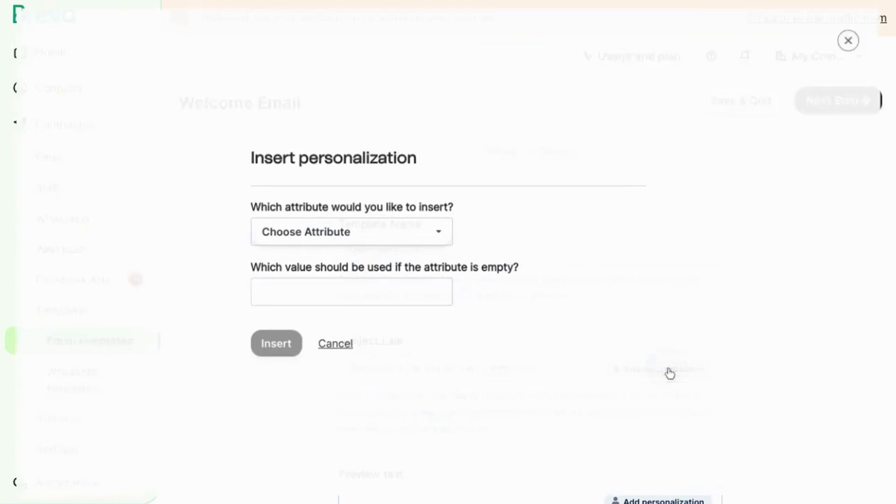
pyautogui.click(347, 231)
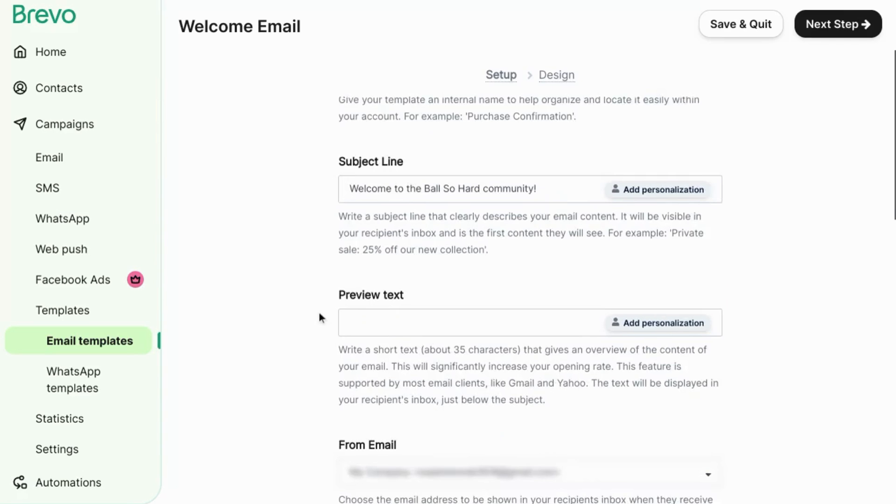
# - Enter preview text 'Click for the Ball So Hard Starters' Guide' and review sender and reply-to settings
pyautogui.scroll(-3)
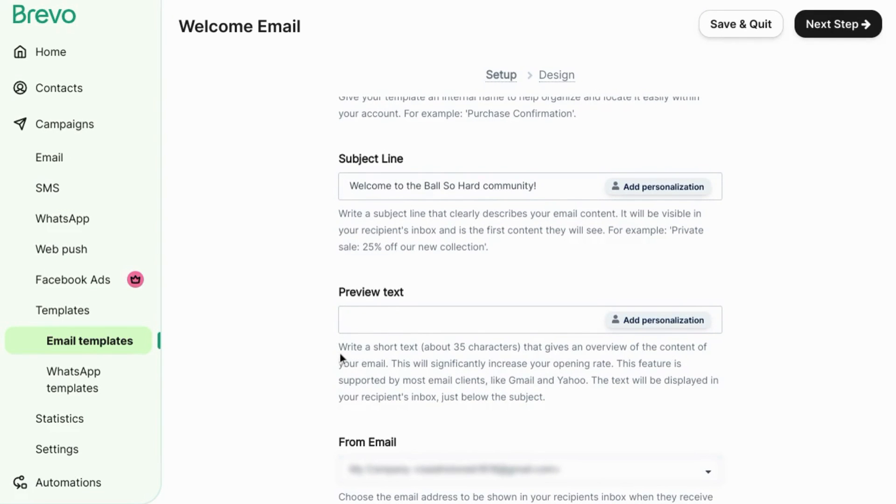
pyautogui.write("Click for the Ball So Hard Starters' Guide")
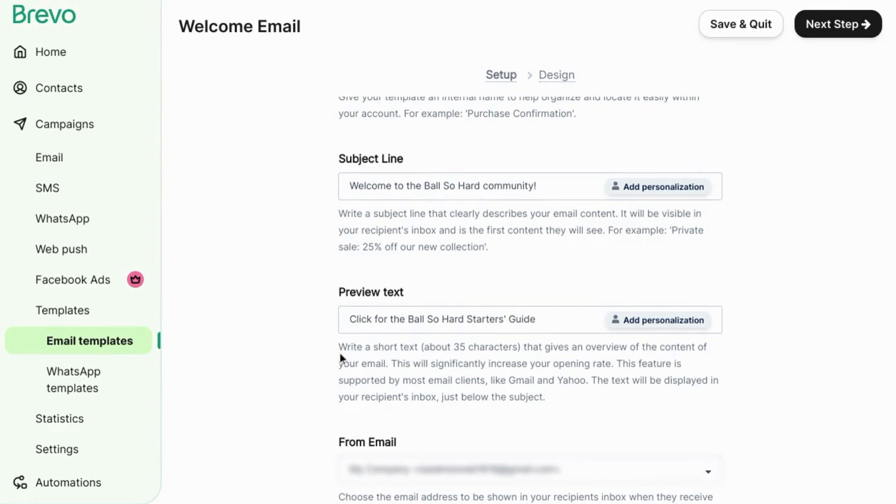
pyautogui.scroll(-3)
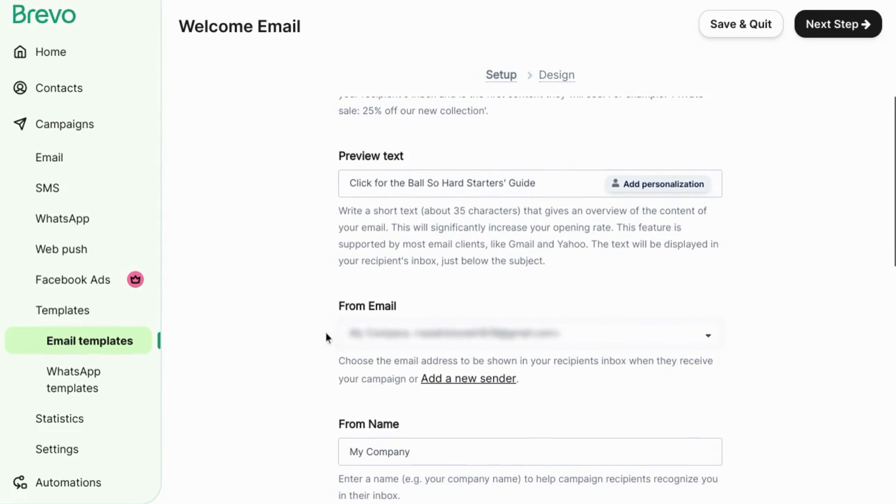
pyautogui.scroll(-3)
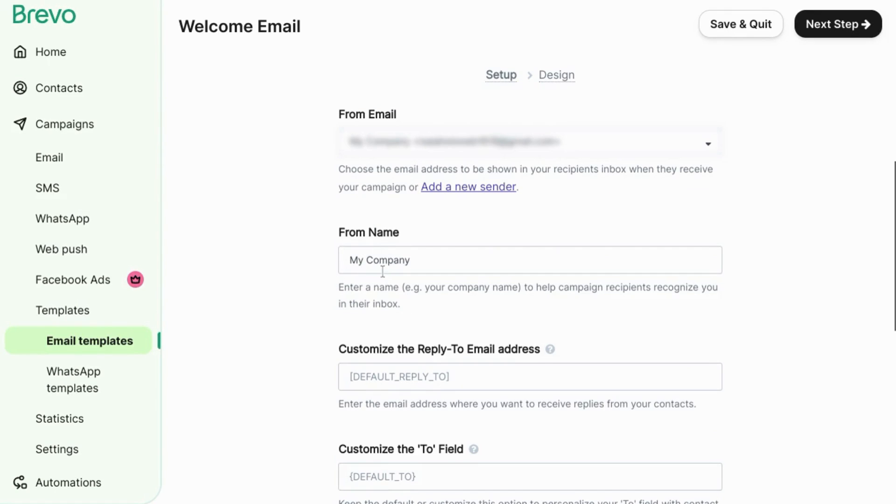
pyautogui.scroll(-3)
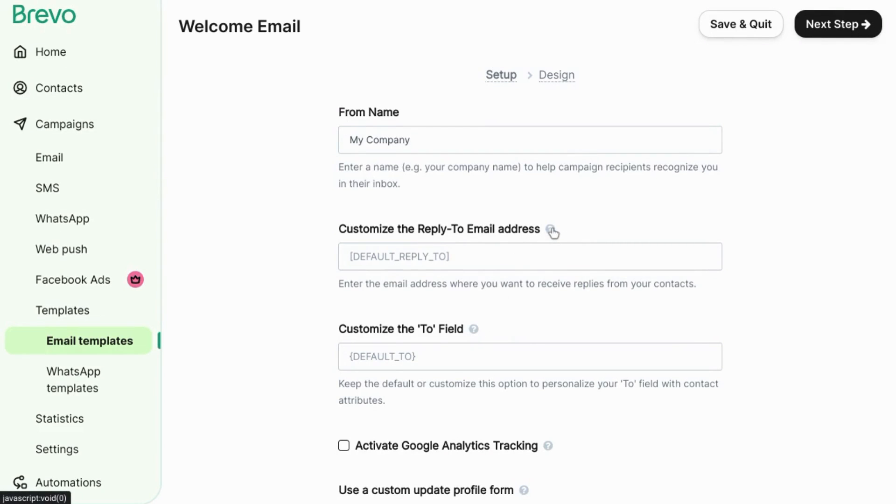
pyautogui.moveTo(552, 229)
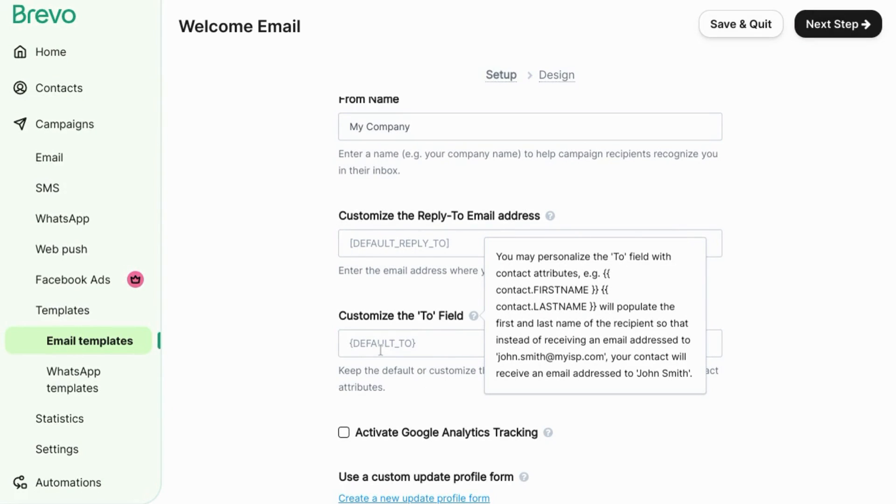
# - Set the To field to {{contact.FIRSTNAME}} and enable Google Analytics tracking
pyautogui.click(528, 342)
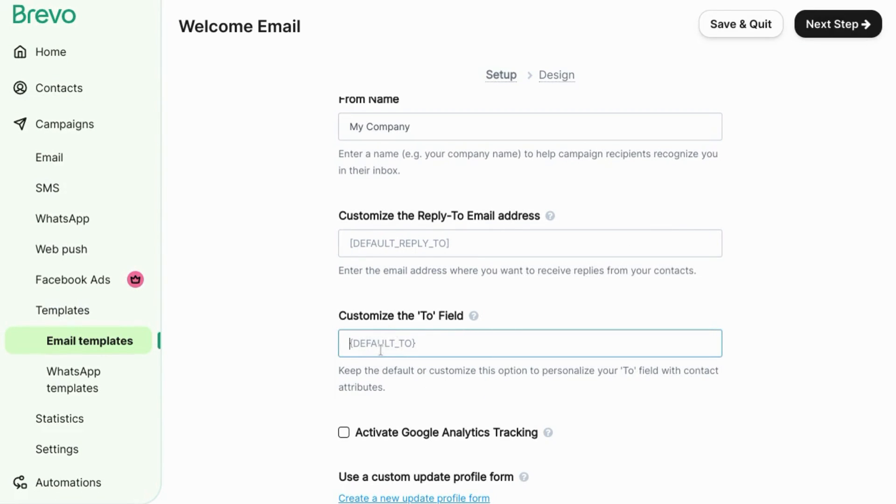
pyautogui.write('{{contact.FIRSTNAME}}')
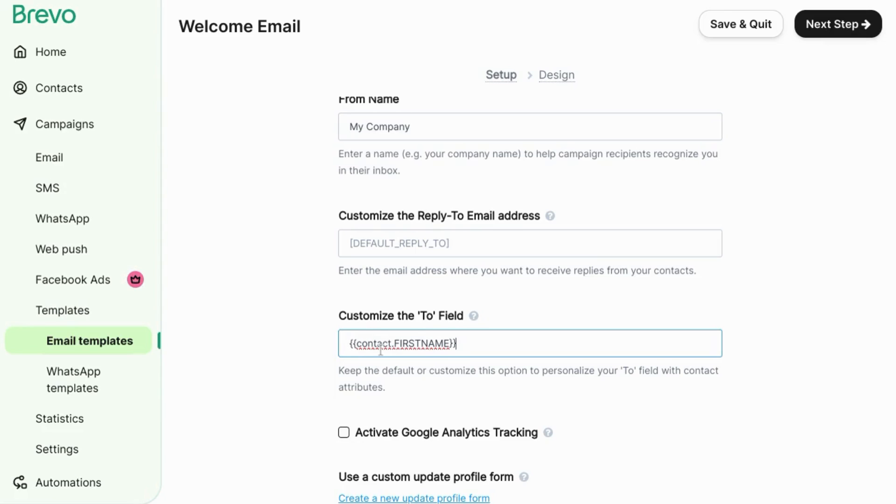
pyautogui.scroll(-3)
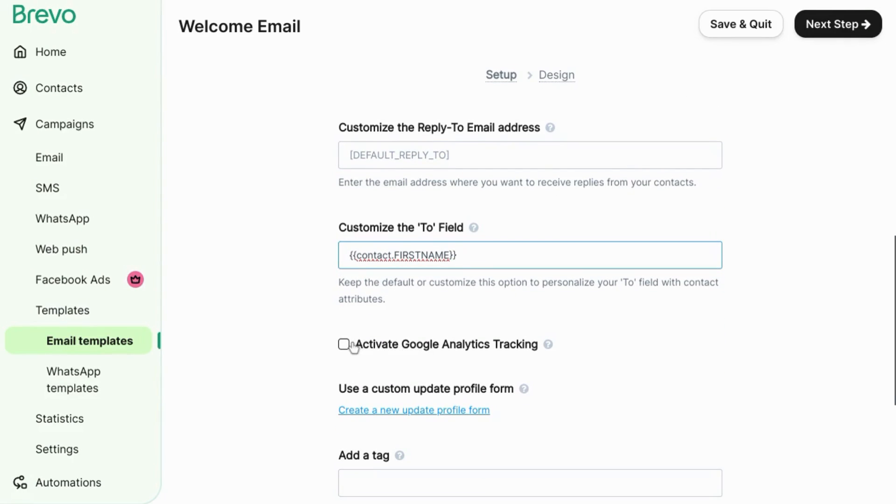
pyautogui.click(344, 344)
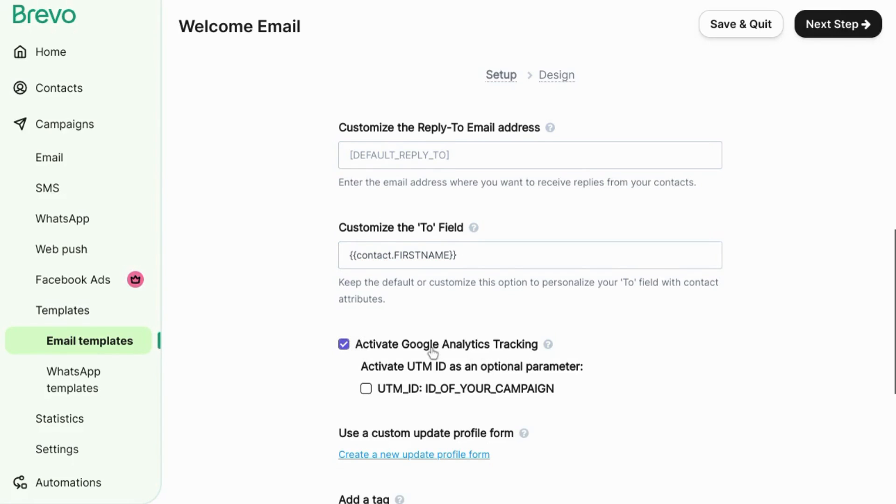
pyautogui.scroll(-3)
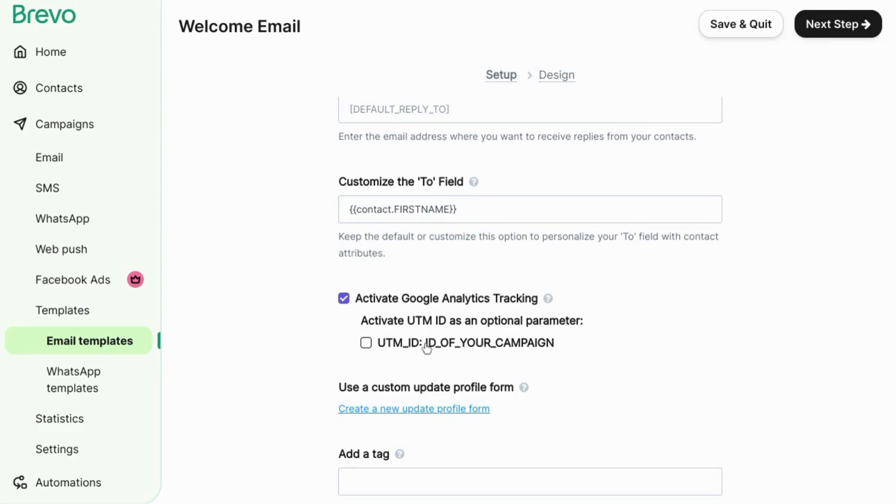
pyautogui.moveTo(548, 304)
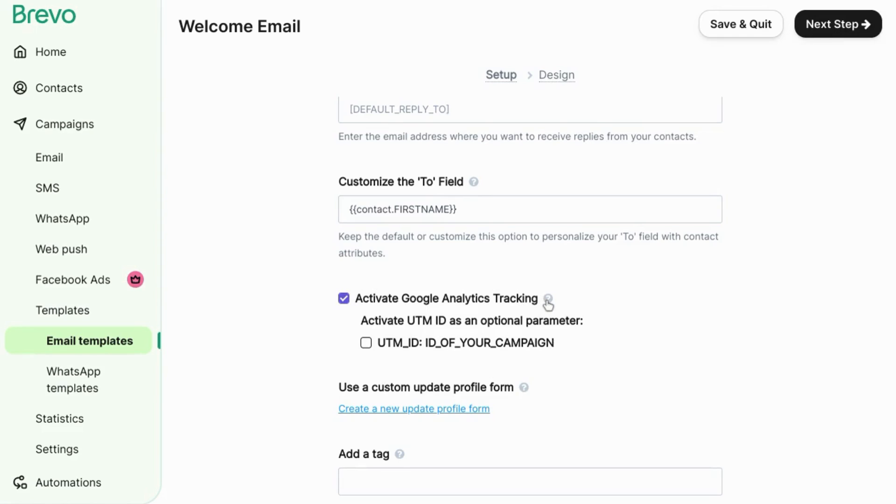
pyautogui.moveTo(547, 298)
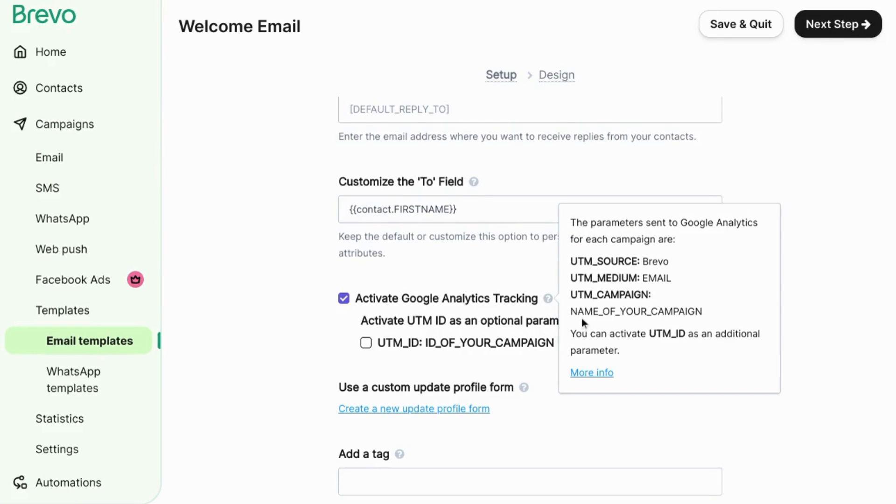
pyautogui.moveTo(390, 343)
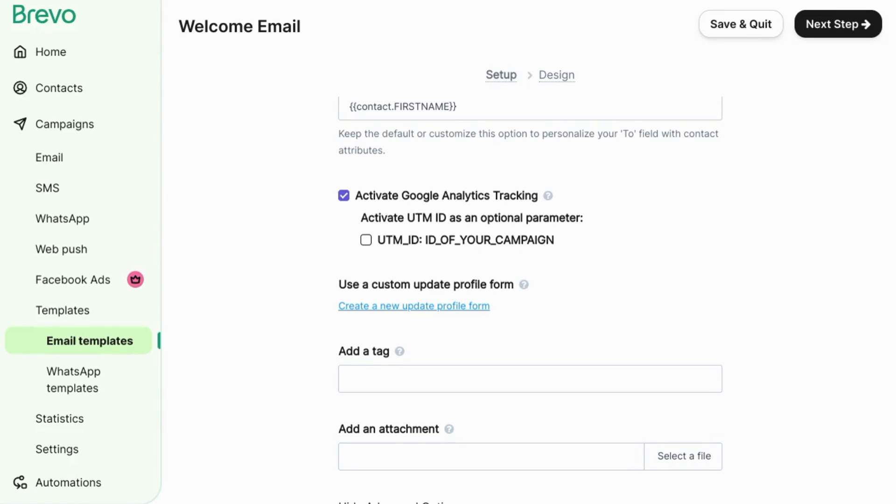
# - Glance at the update profile form help article and return to the Welcome Email setup options
pyautogui.click(413, 306)
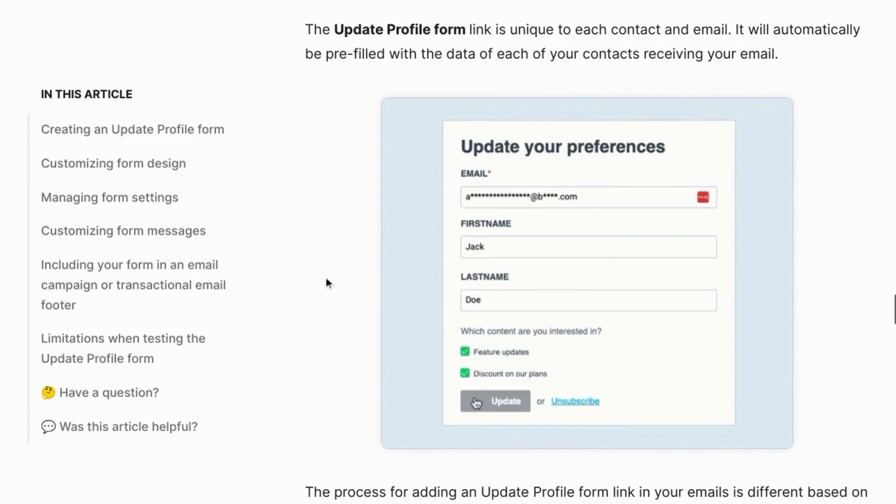
pyautogui.click(494, 401)
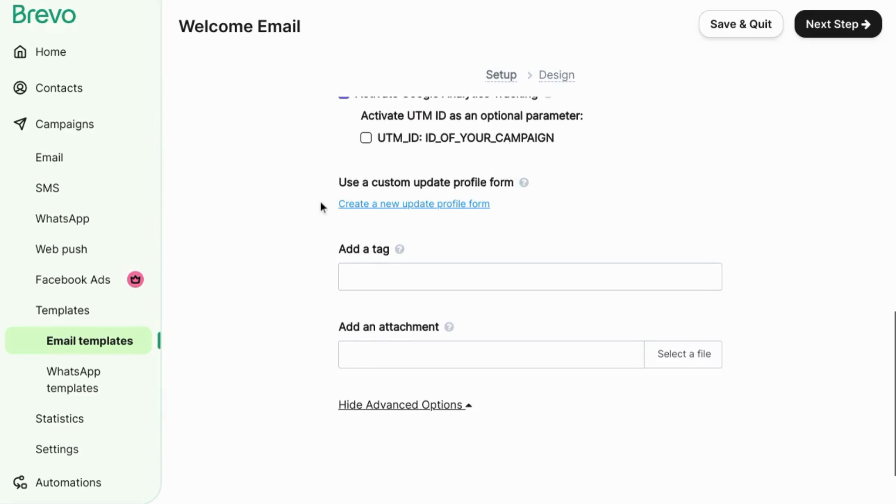
# - Tag the template 'welcome' in the advanced options, leaving the attachment field empty
pyautogui.scroll(-3)
pyautogui.write('welcome')
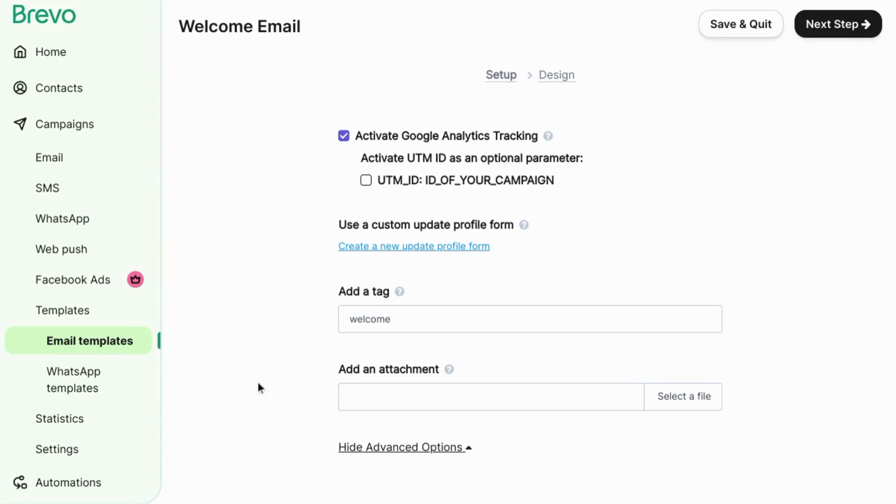
pyautogui.moveTo(318, 343)
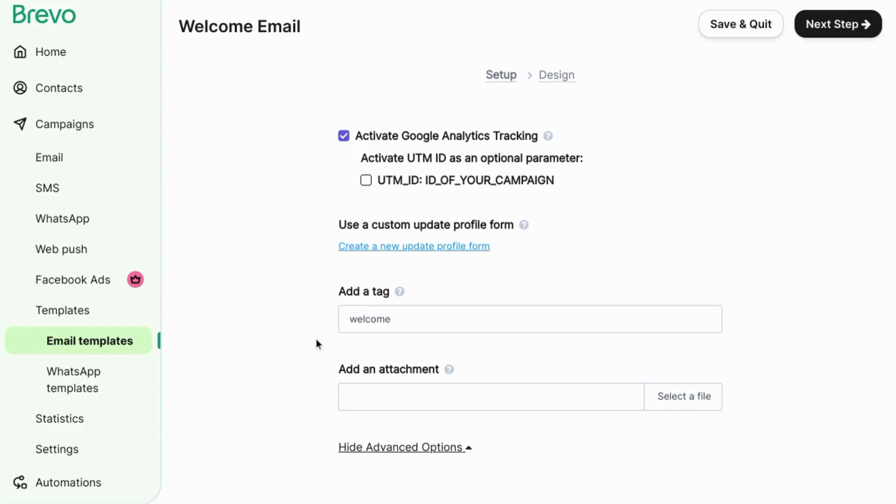
pyautogui.moveTo(309, 372)
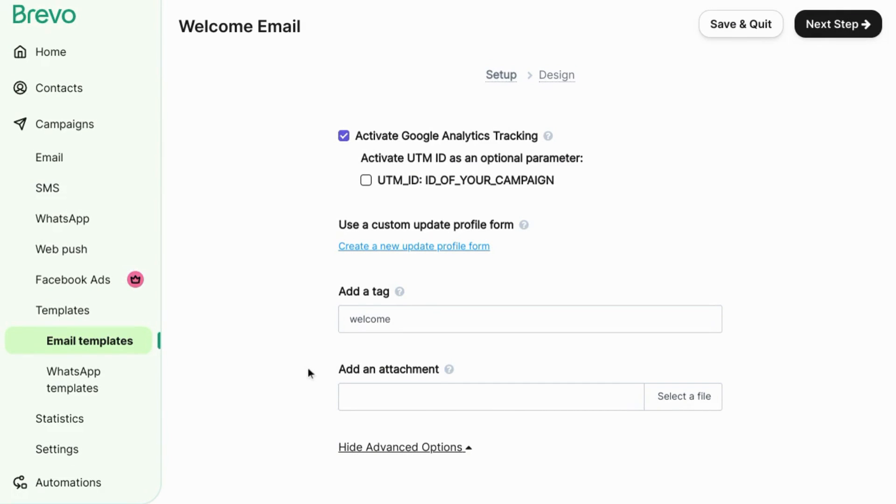
pyautogui.moveTo(312, 381)
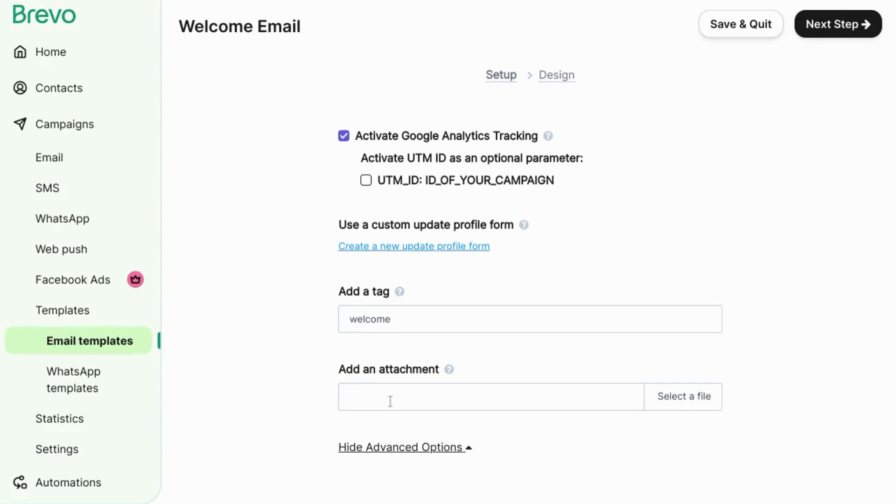
pyautogui.moveTo(484, 233)
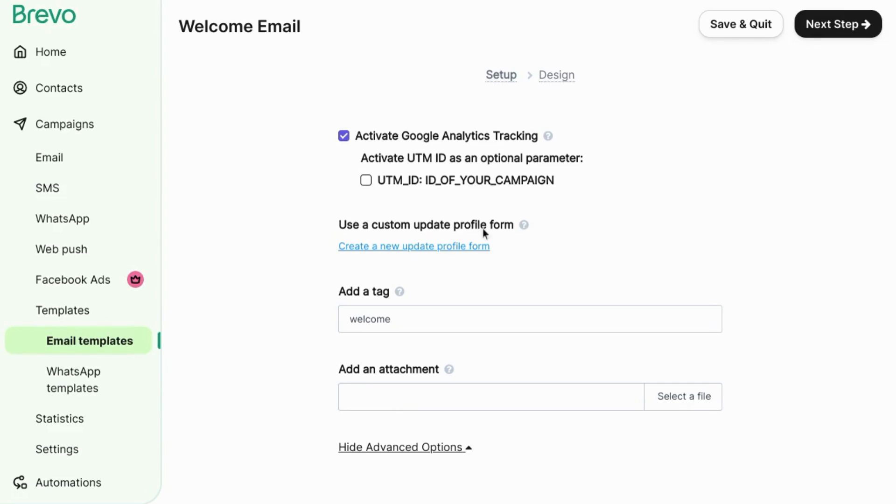
pyautogui.moveTo(838, 24)
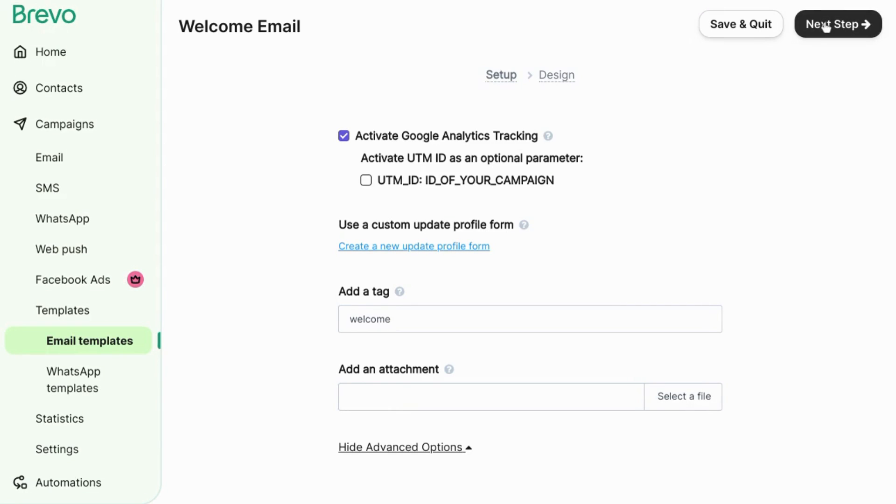
# - Proceed to the design step and open a bike-themed gallery template in the drag-and-drop editor
pyautogui.click(836, 24)
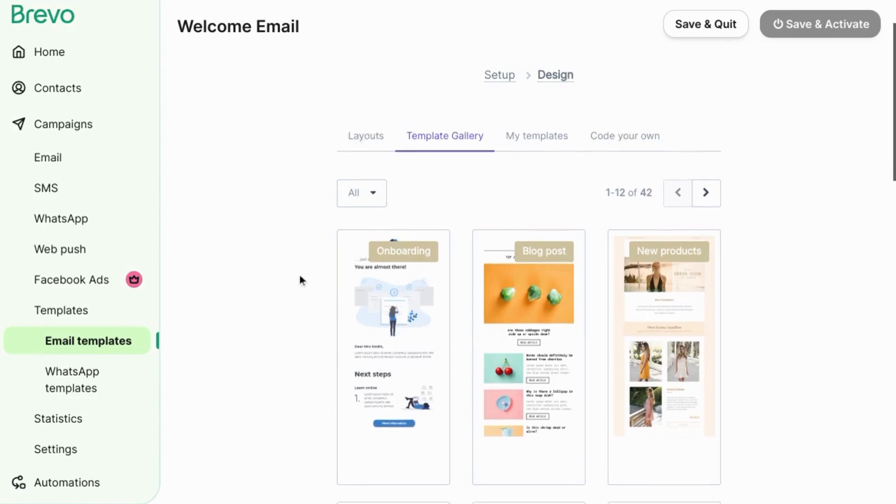
pyautogui.click(624, 135)
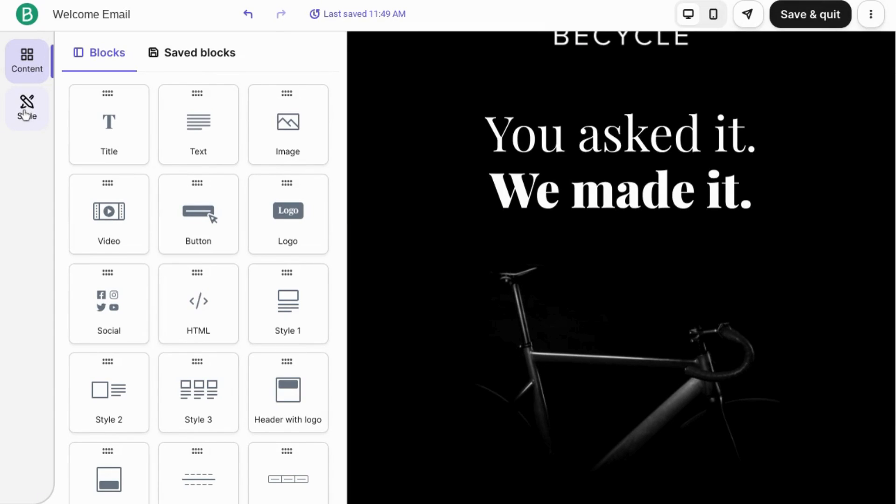
pyautogui.click(26, 107)
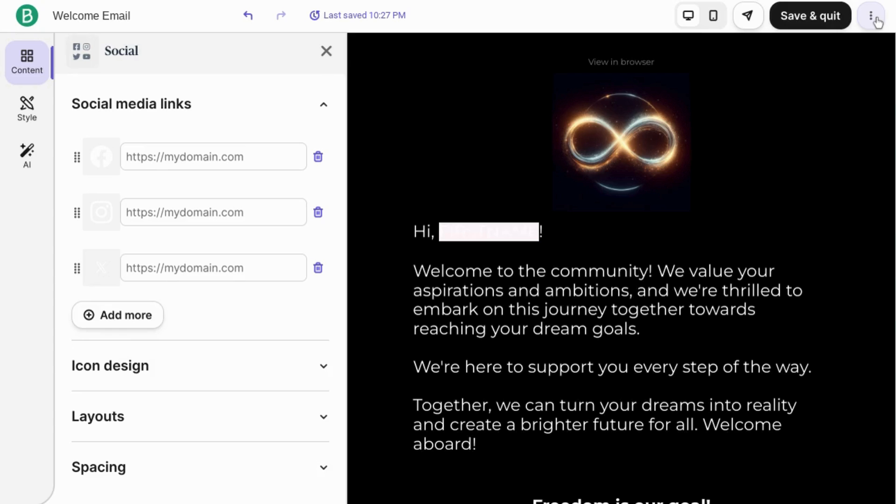
pyautogui.click(870, 15)
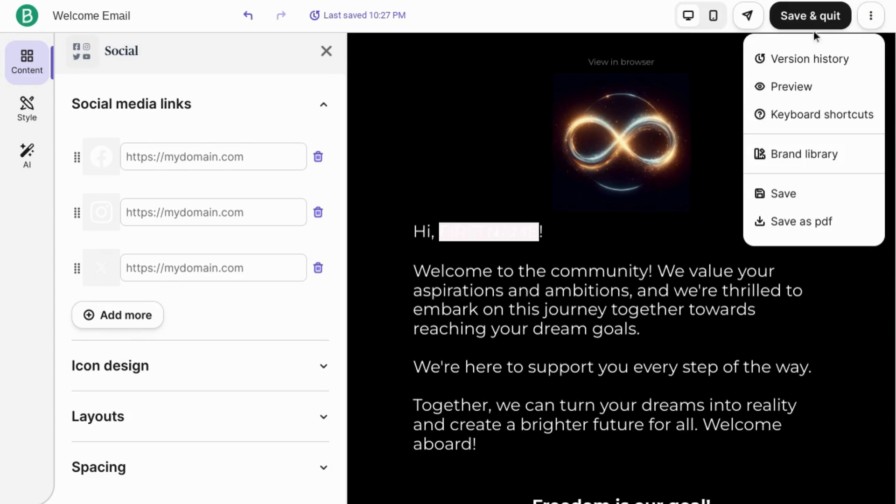
pyautogui.moveTo(784, 193)
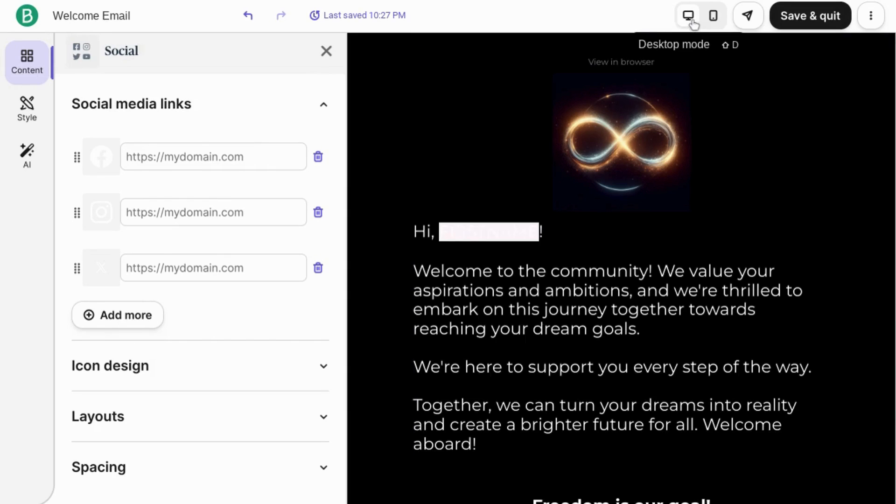
pyautogui.click(713, 16)
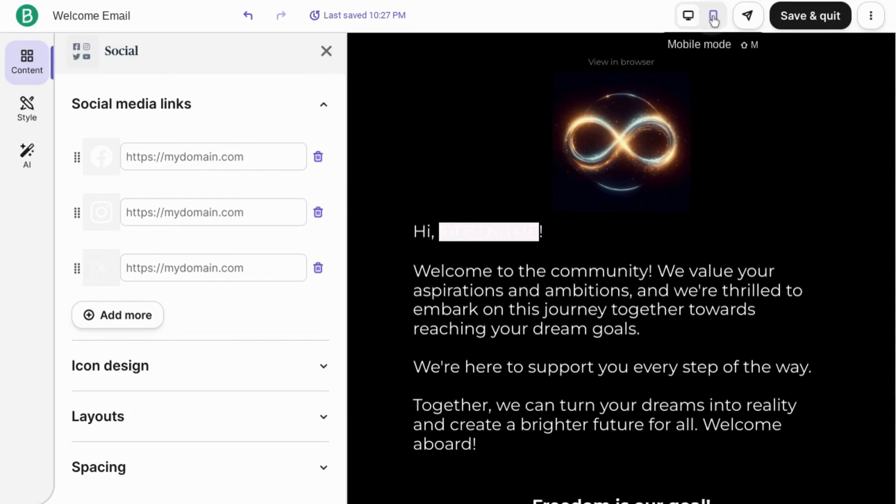
pyautogui.click(712, 16)
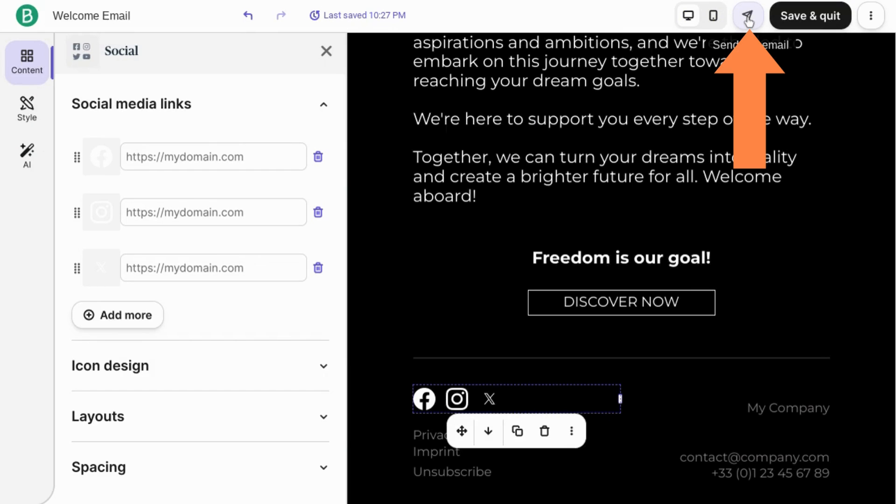
pyautogui.click(746, 16)
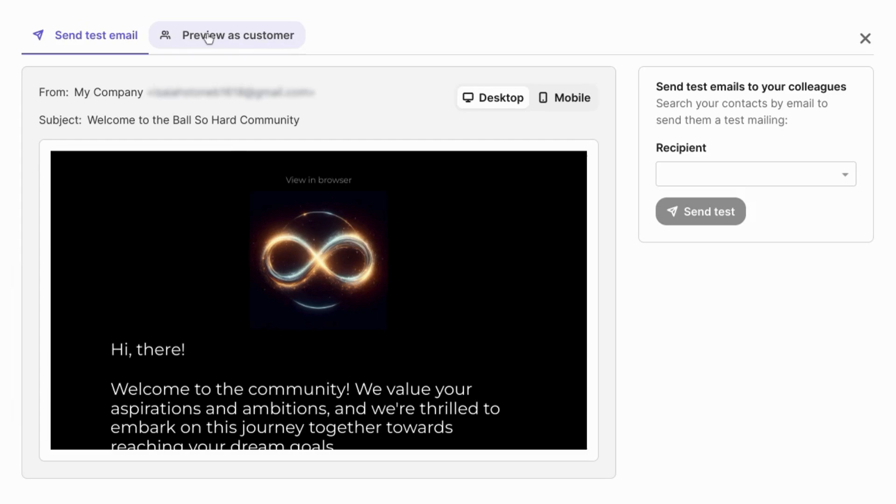
pyautogui.moveTo(210, 43)
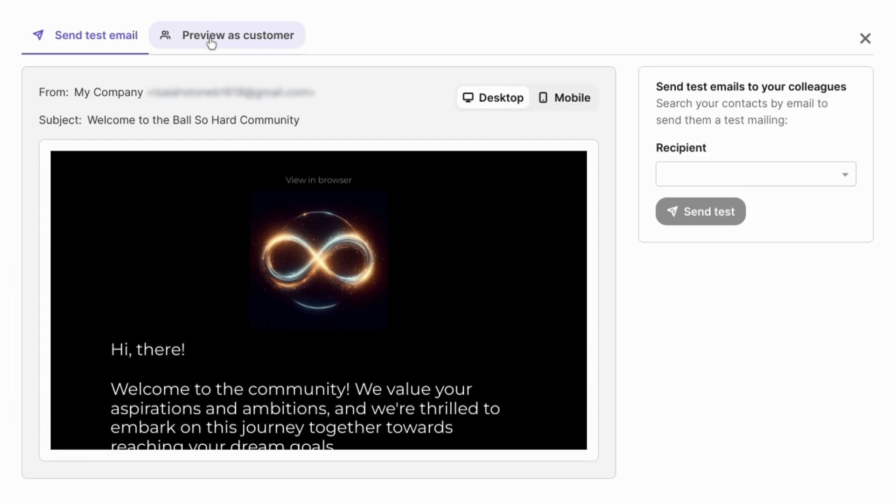
pyautogui.click(237, 35)
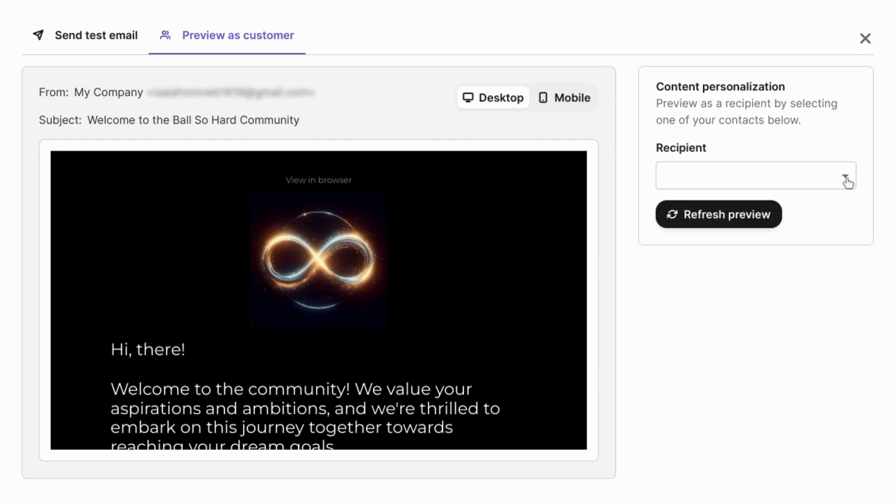
pyautogui.click(96, 35)
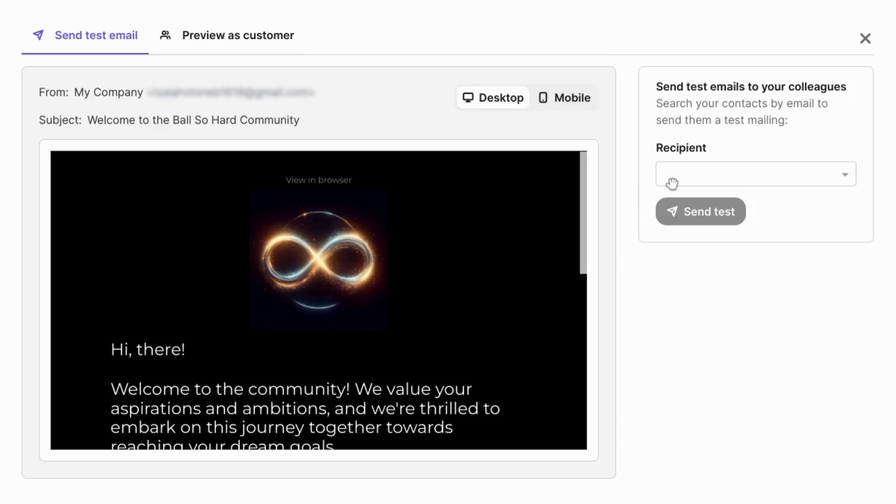
pyautogui.moveTo(596, 238)
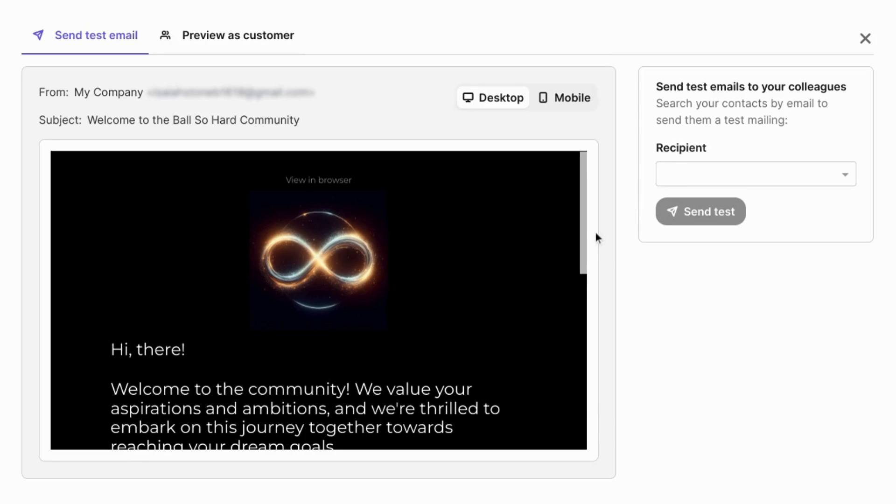
pyautogui.moveTo(599, 198)
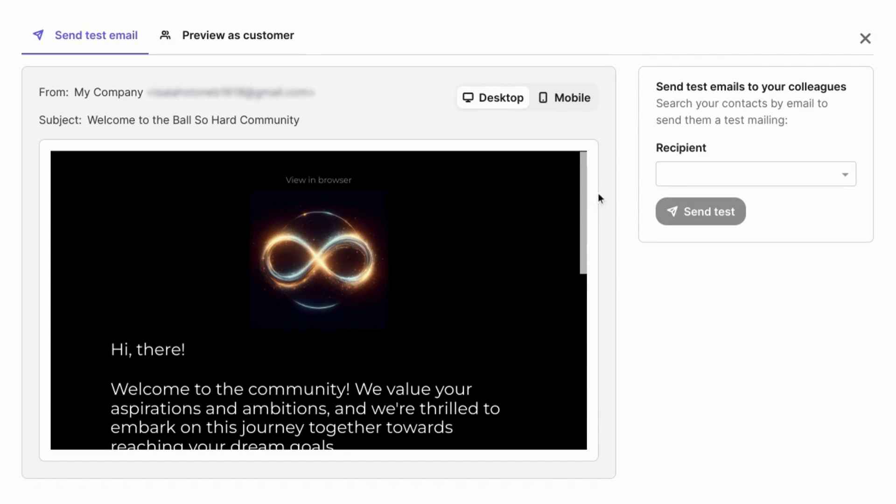
pyautogui.moveTo(590, 218)
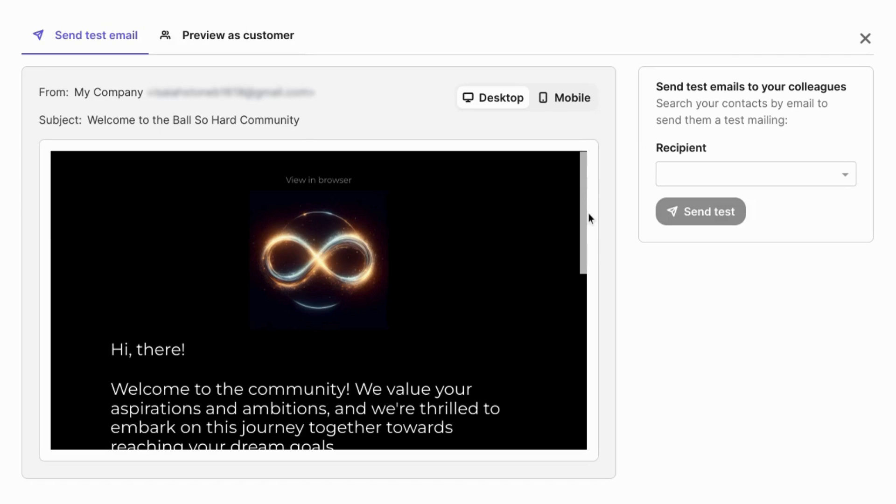
pyautogui.moveTo(595, 201)
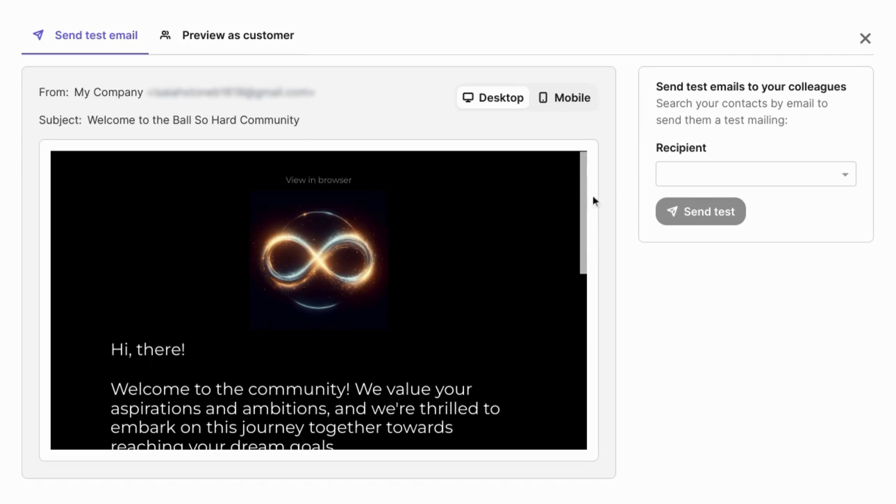
pyautogui.moveTo(850, 37)
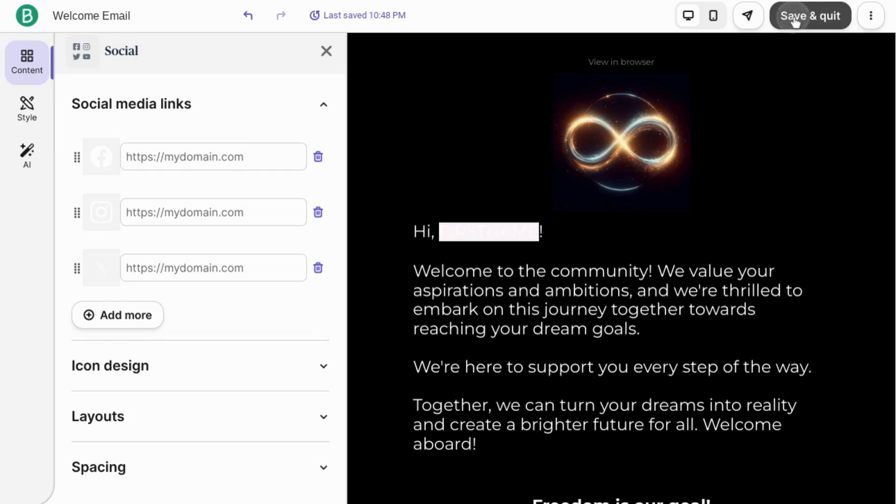
# - Save and quit the Welcome Email editor, landing on the Automations overview
pyautogui.click(809, 15)
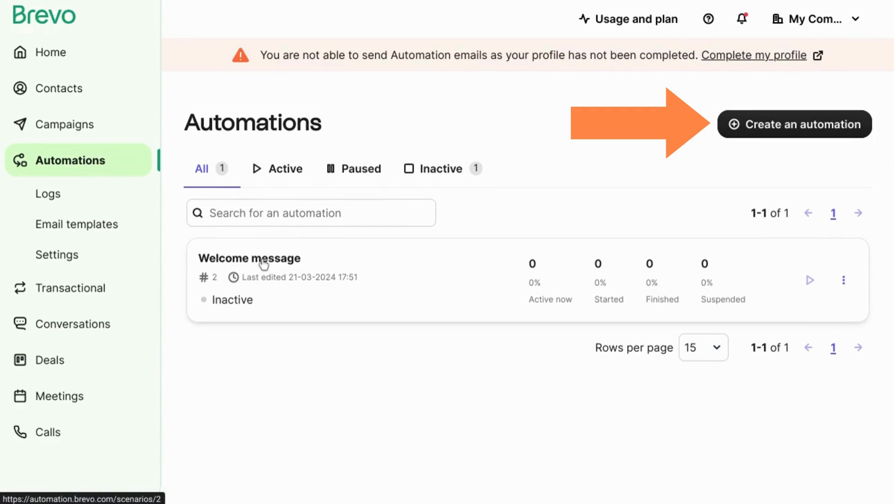
# - Create a new automation from the prebuilt Welcome message template, opening its list-trigger step
pyautogui.click(793, 124)
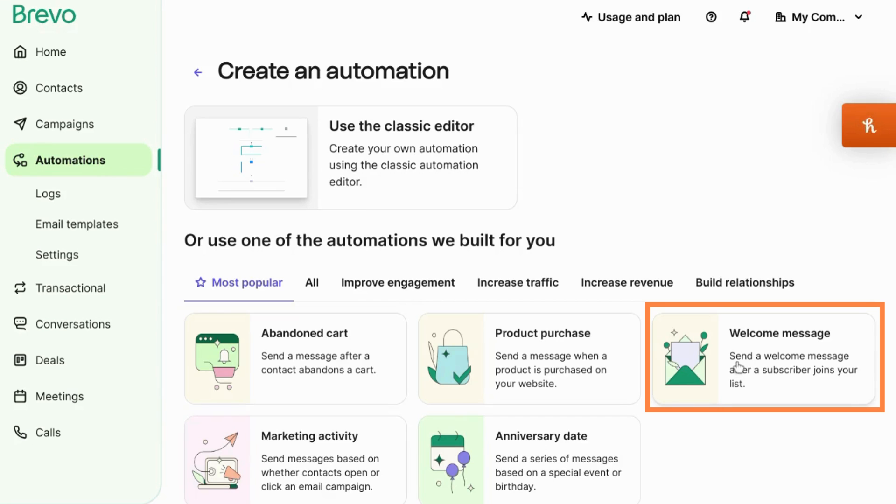
pyautogui.click(736, 355)
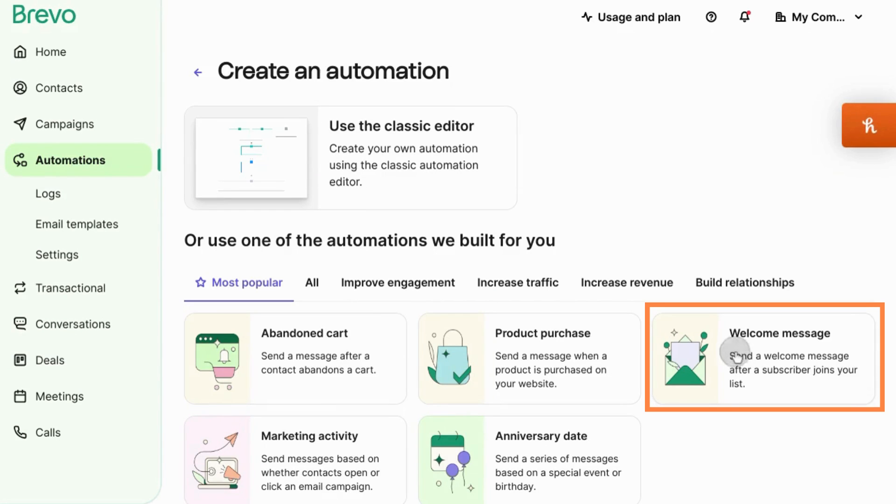
pyautogui.moveTo(379, 320)
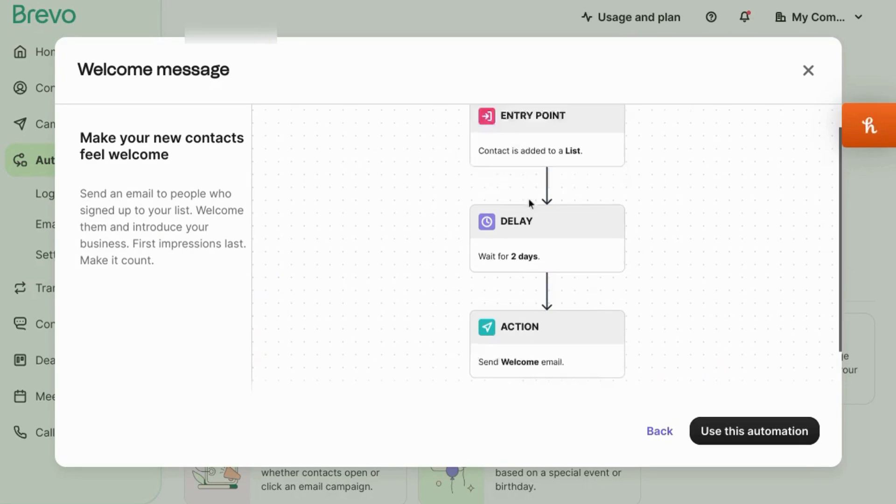
pyautogui.click(753, 432)
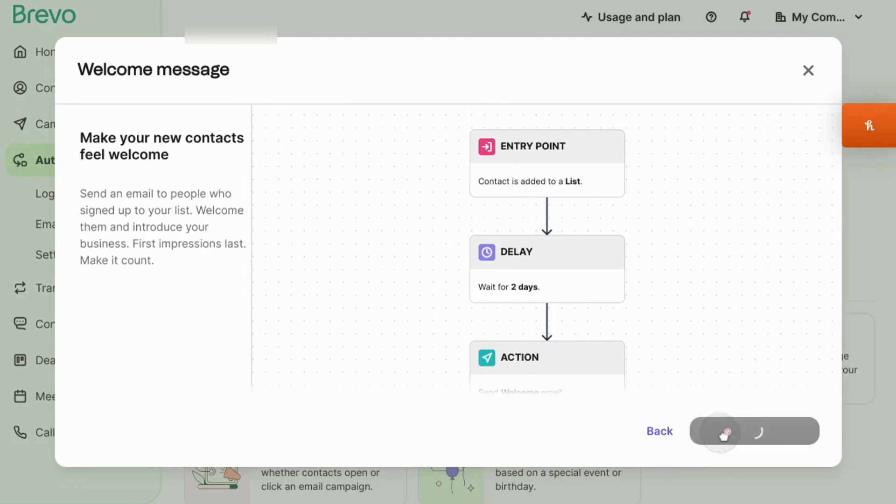
pyautogui.click(754, 431)
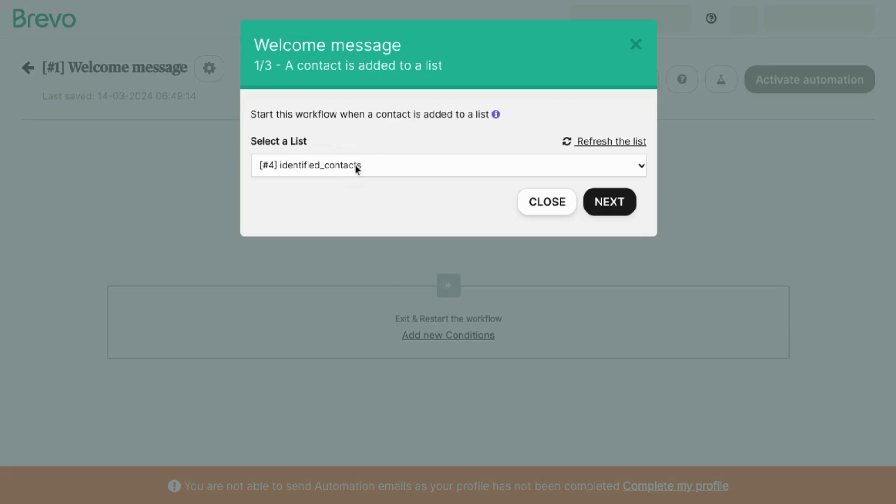
# - Trigger on joining '[#2] Your first list' and set a 1-minute wait before the email step
pyautogui.click(448, 165)
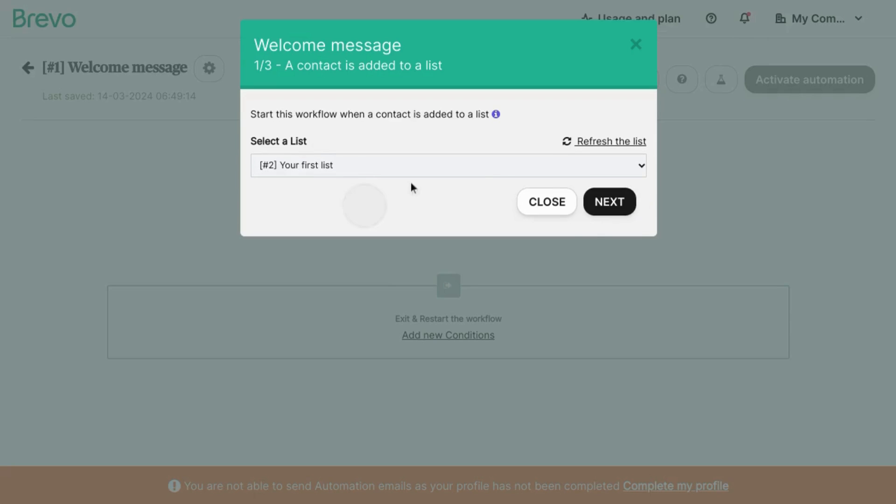
pyautogui.click(609, 202)
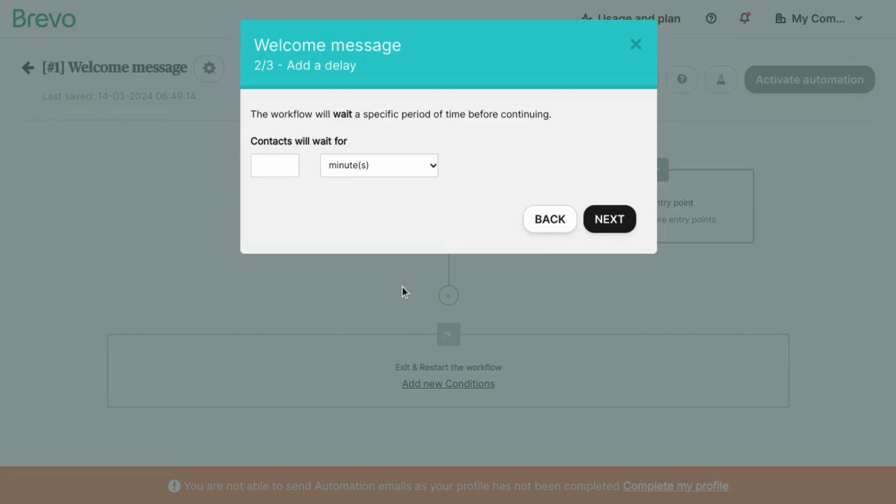
pyautogui.moveTo(383, 227)
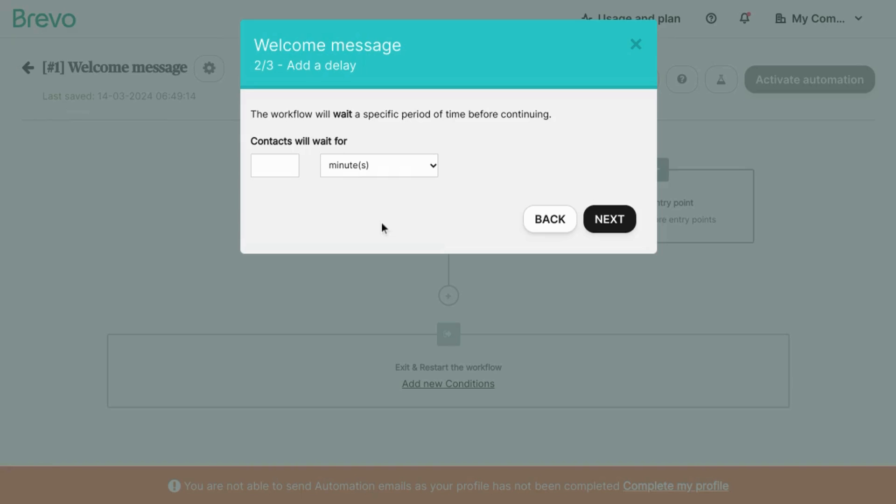
pyautogui.moveTo(389, 238)
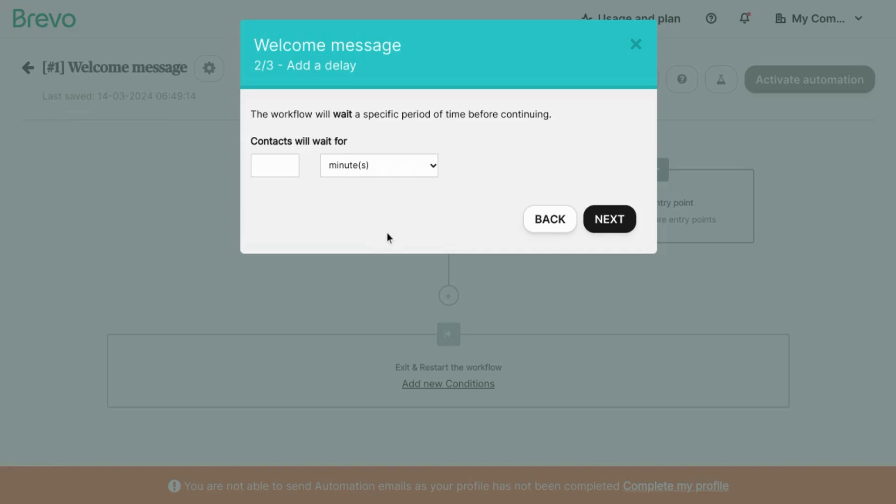
pyautogui.moveTo(350, 236)
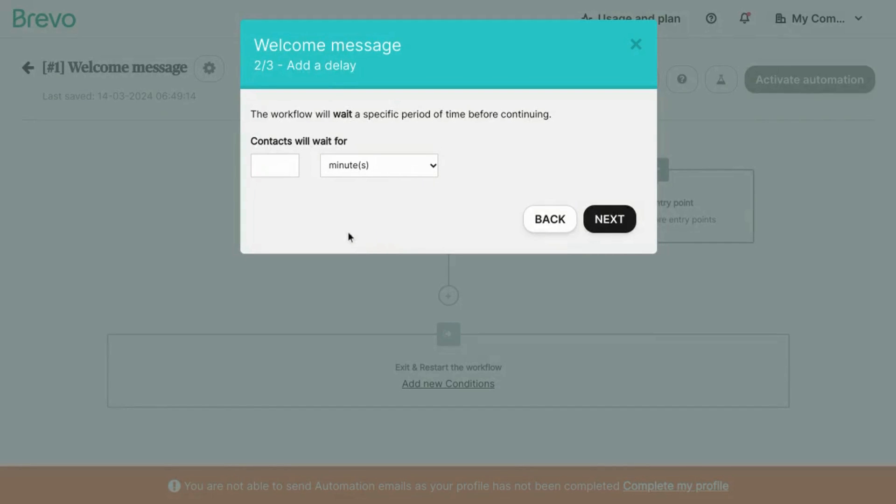
pyautogui.moveTo(265, 207)
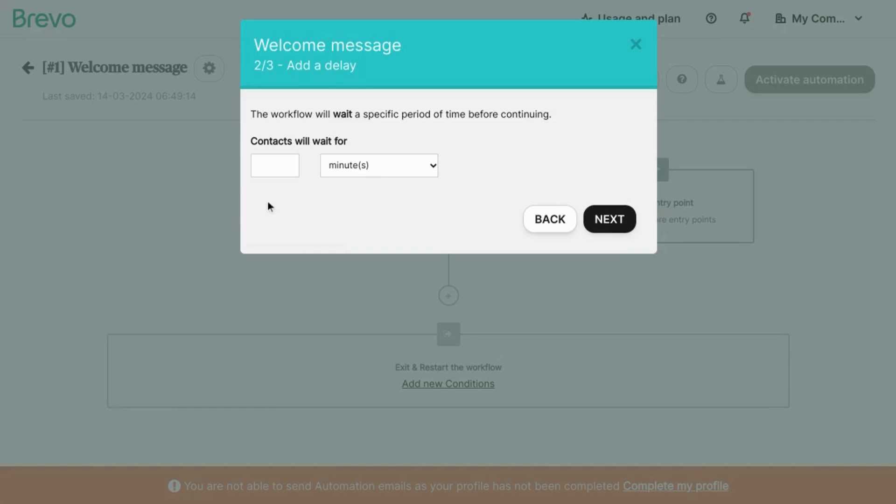
pyautogui.moveTo(274, 165)
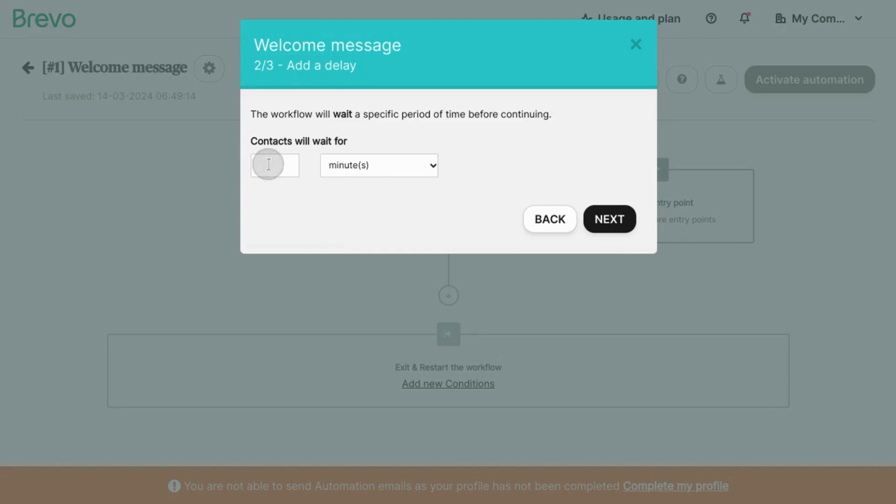
pyautogui.write('1')
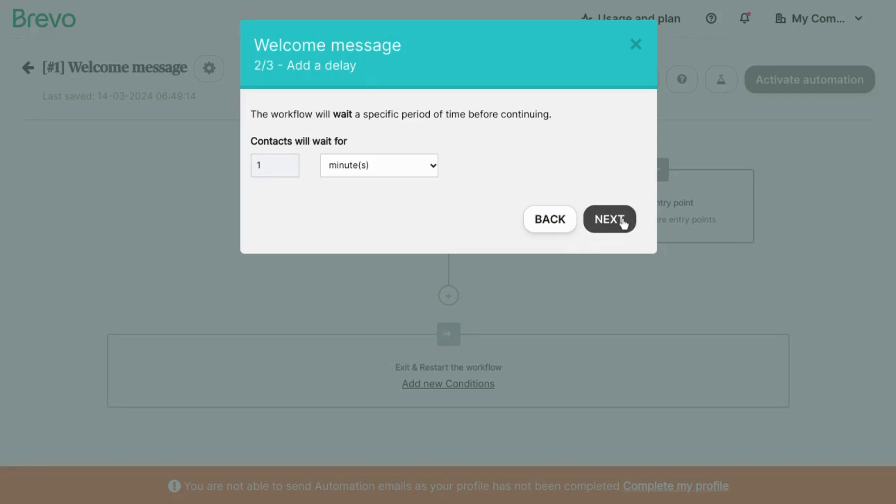
pyautogui.click(610, 218)
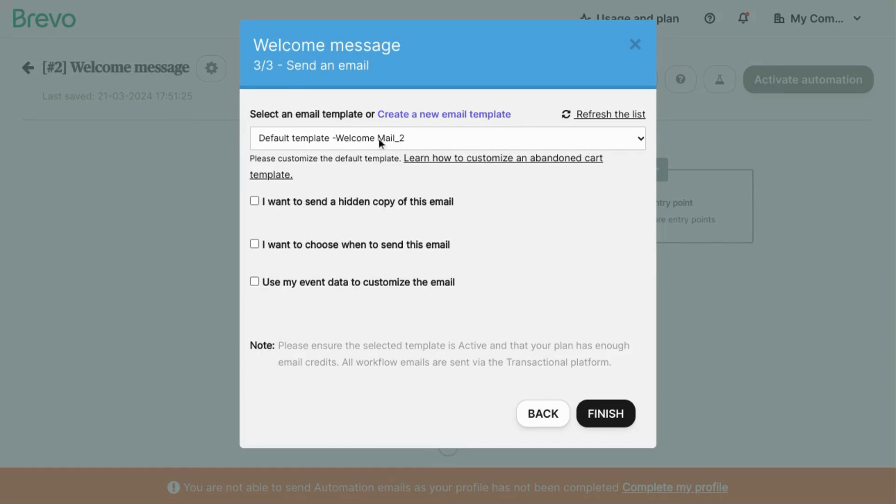
# - Send the 'Welcome Email' template in the workflow and finish its setup
pyautogui.click(447, 138)
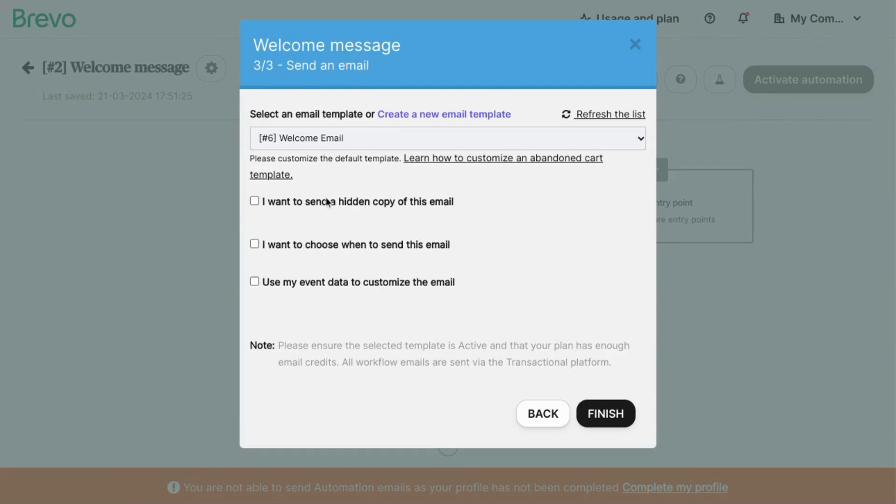
pyautogui.moveTo(332, 276)
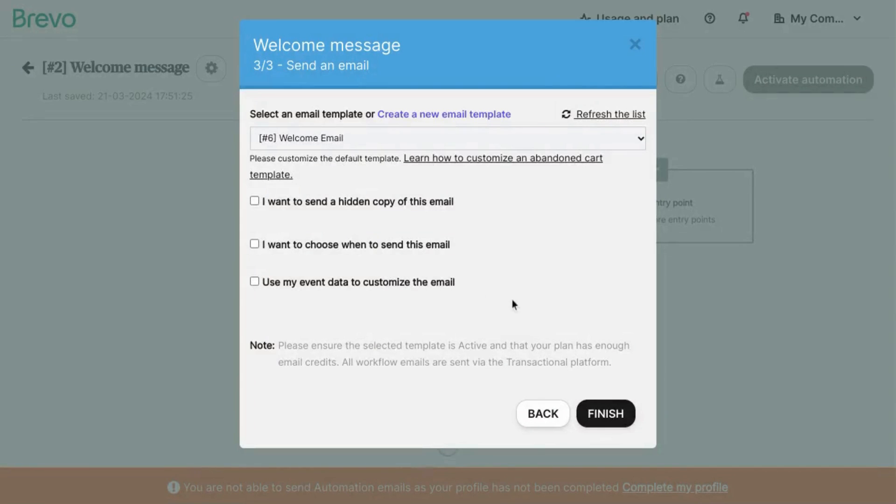
pyautogui.click(605, 414)
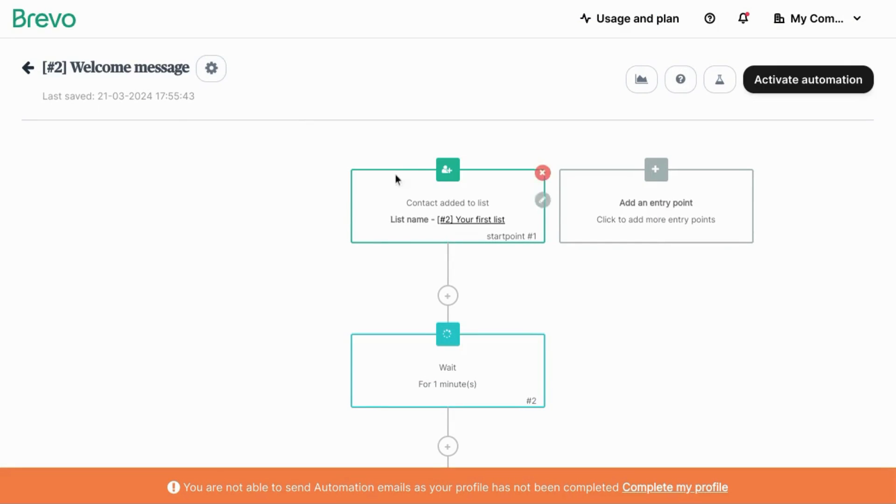
pyautogui.moveTo(695, 96)
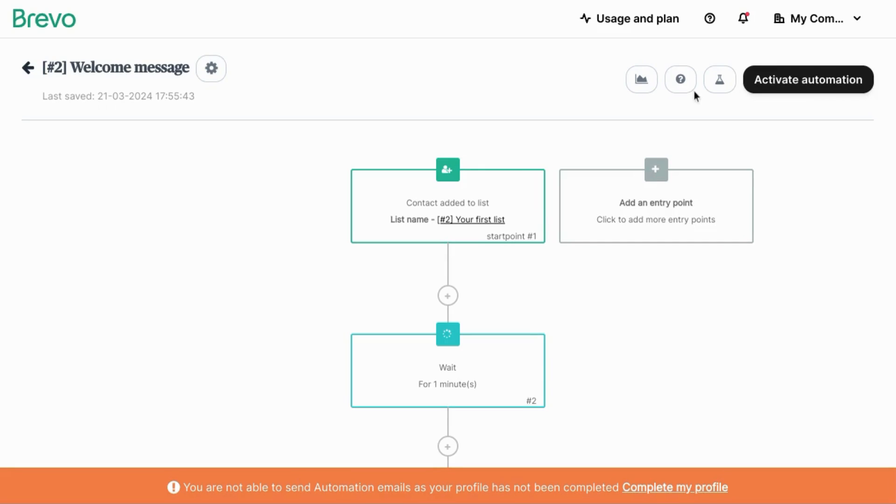
pyautogui.moveTo(719, 80)
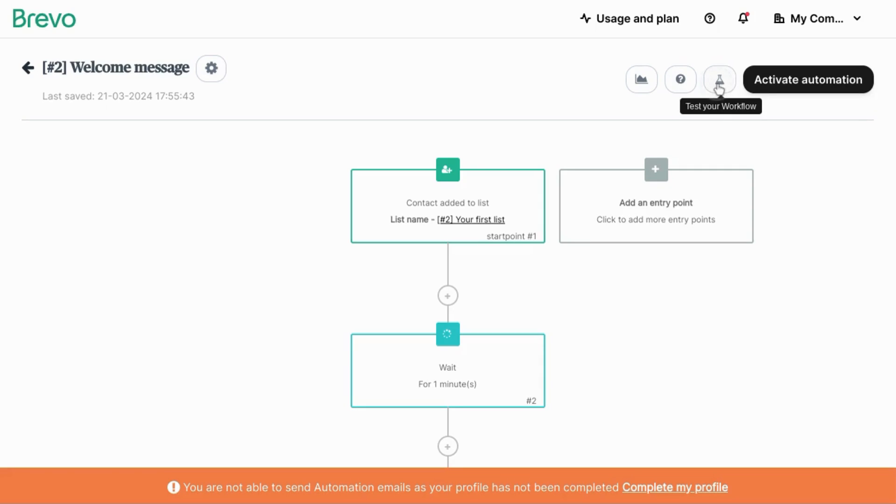
pyautogui.click(718, 79)
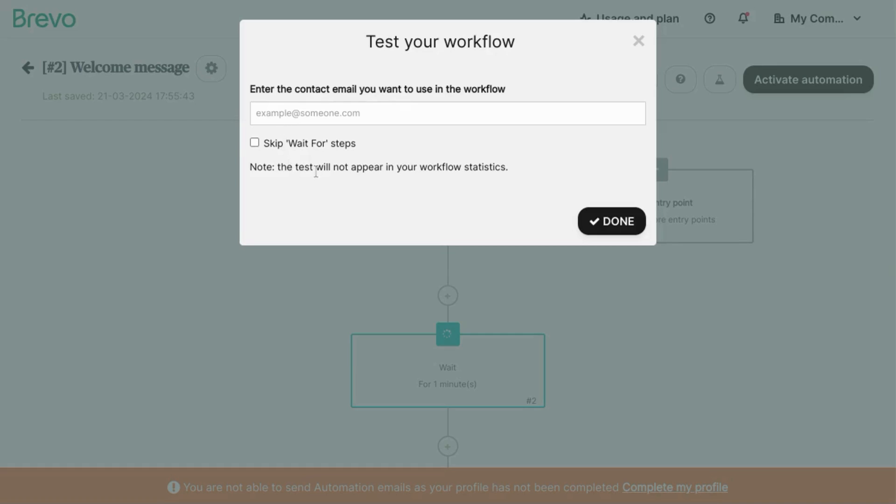
pyautogui.moveTo(354, 160)
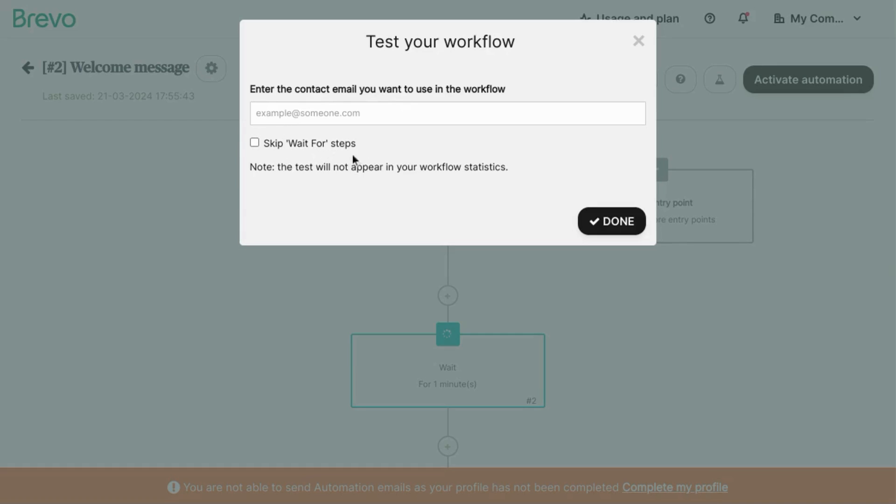
pyautogui.click(610, 221)
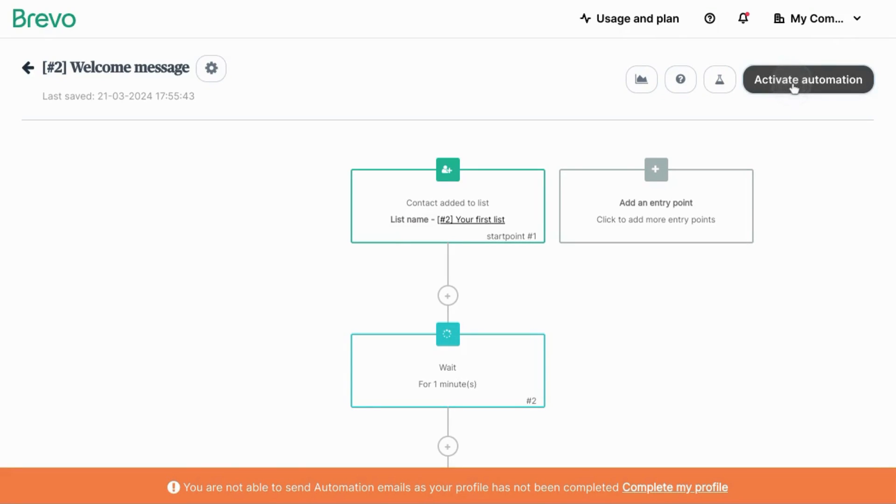
# - Activate the 'Welcome message' automation so it goes live
pyautogui.click(807, 79)
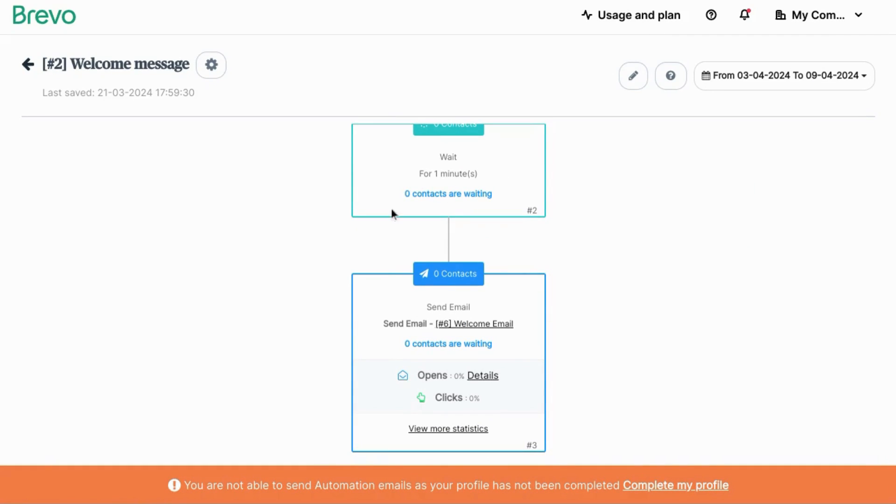
pyautogui.moveTo(414, 297)
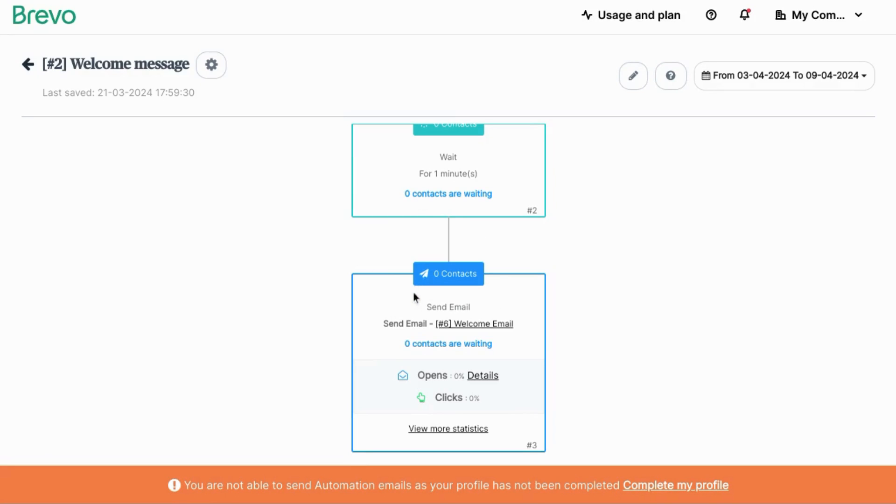
pyautogui.moveTo(286, 300)
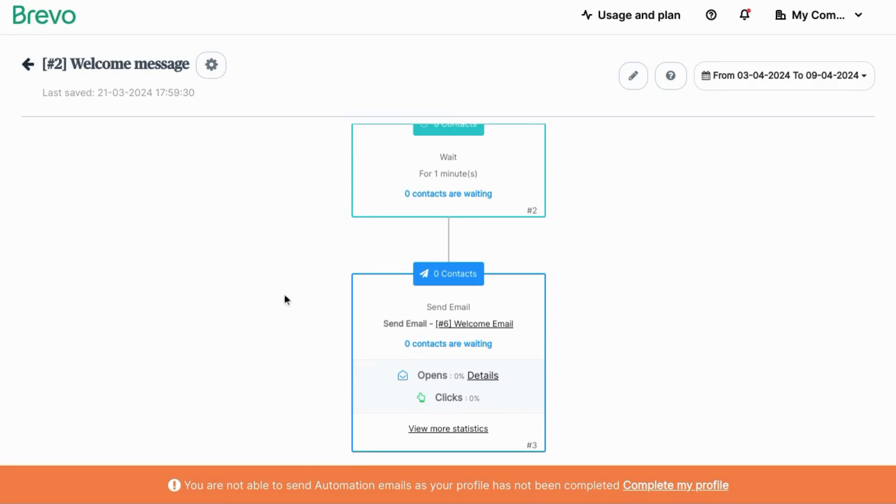
pyautogui.moveTo(280, 297)
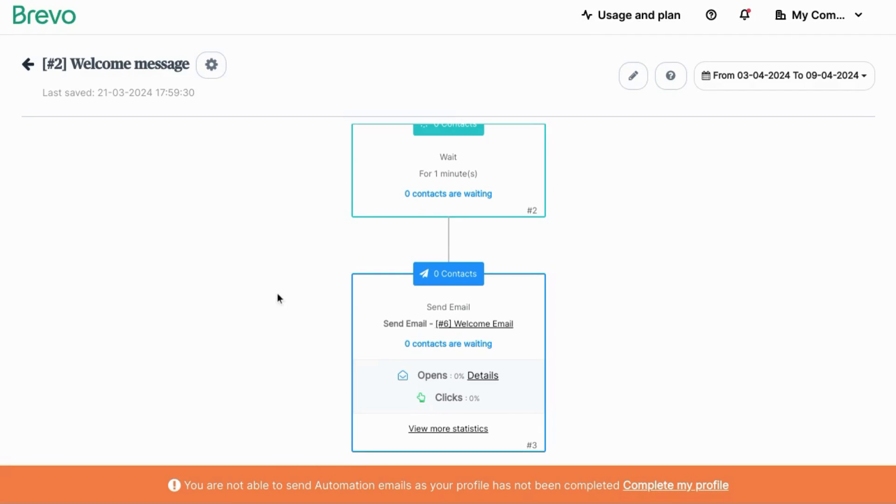
pyautogui.moveTo(280, 293)
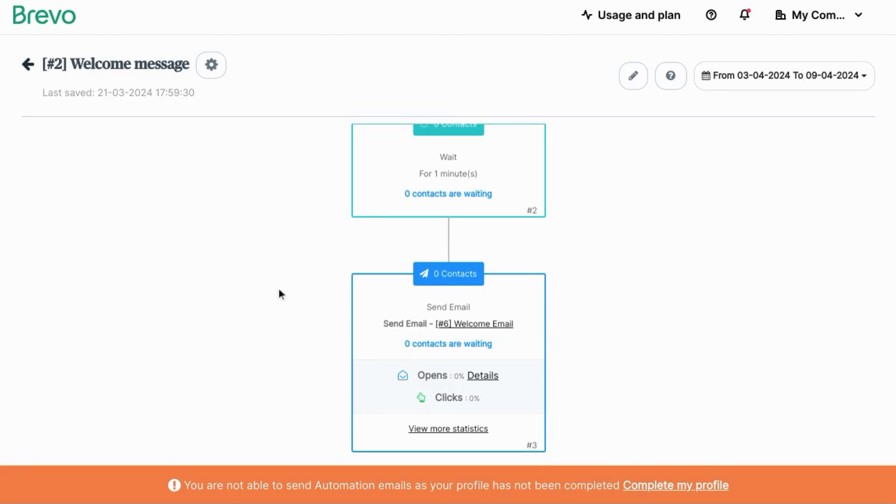
pyautogui.moveTo(299, 335)
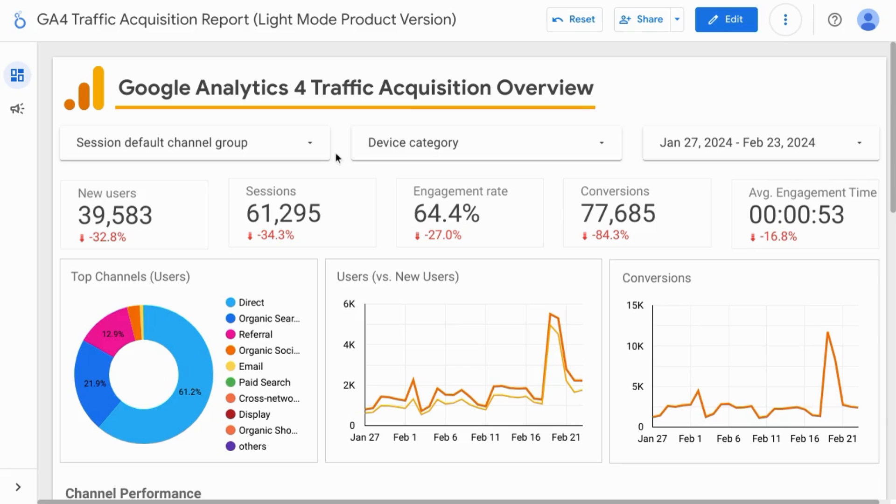
pyautogui.scroll(-3)
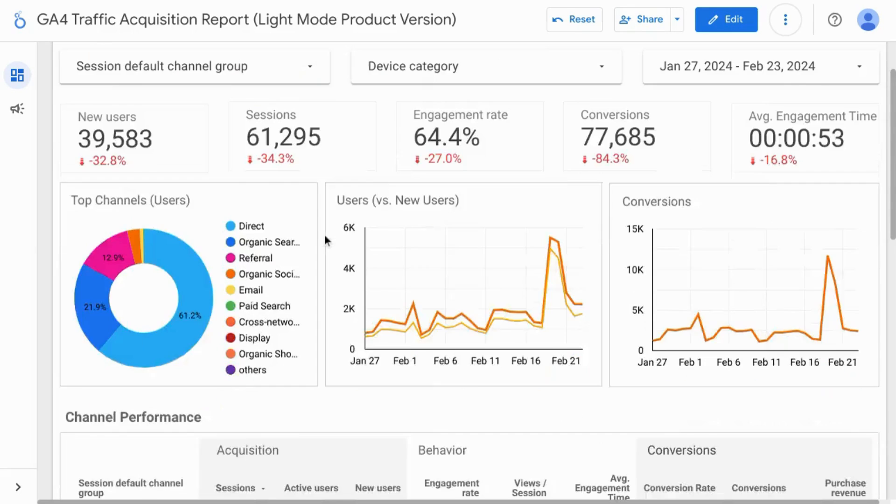
pyautogui.scroll(-3)
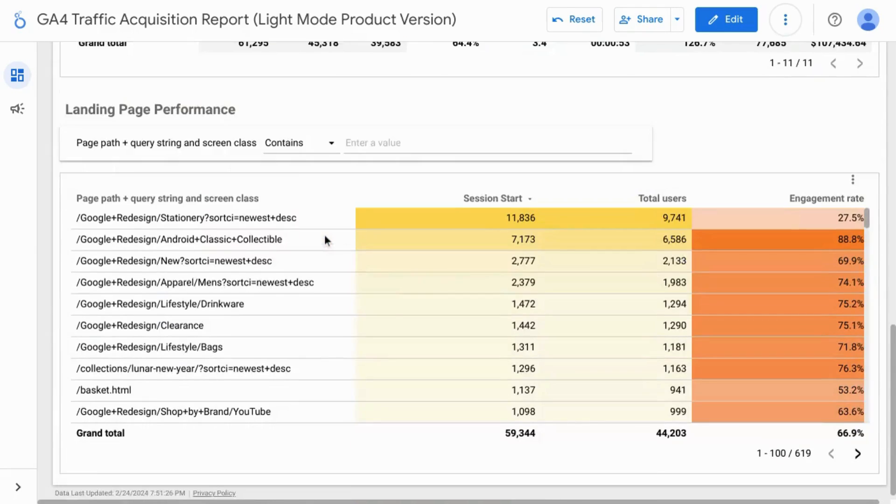